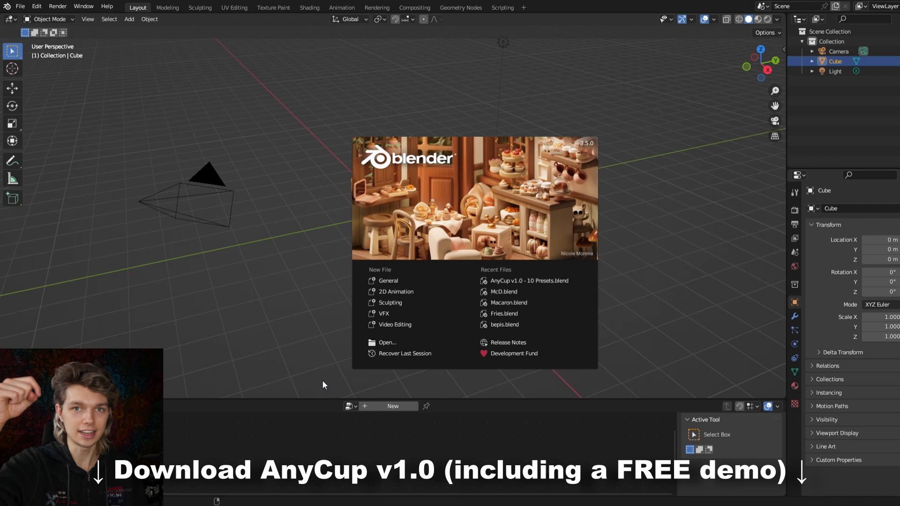
{"action": "mouse_move", "coordinate": [486, 270]}
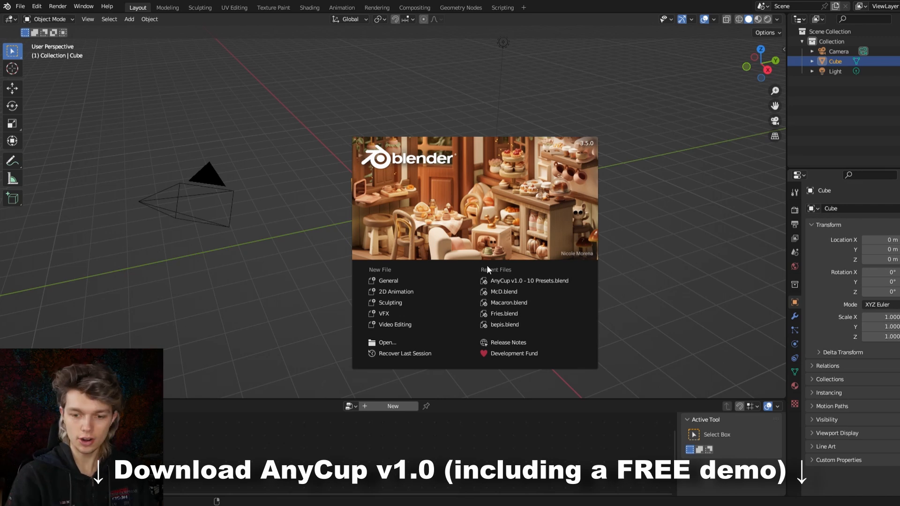
{"action": "mouse_move", "coordinate": [528, 281]}
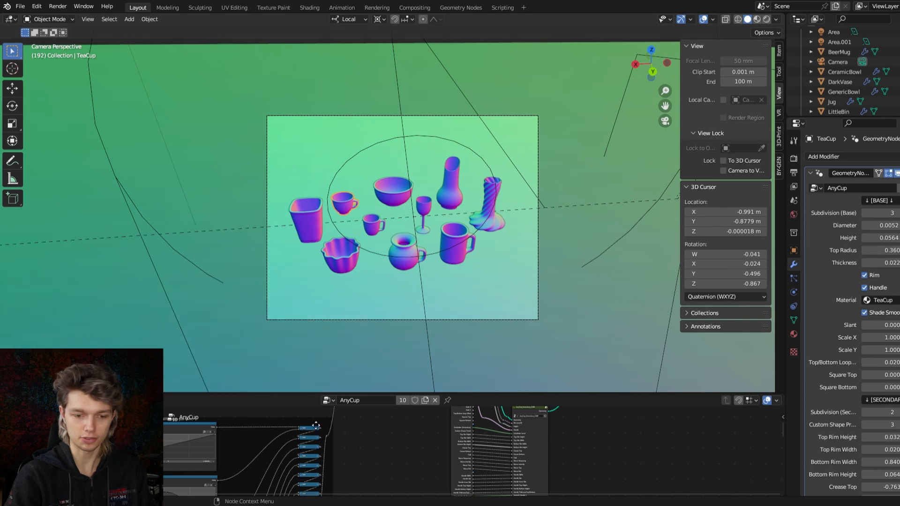
{"action": "mouse_move", "coordinate": [315, 235]}
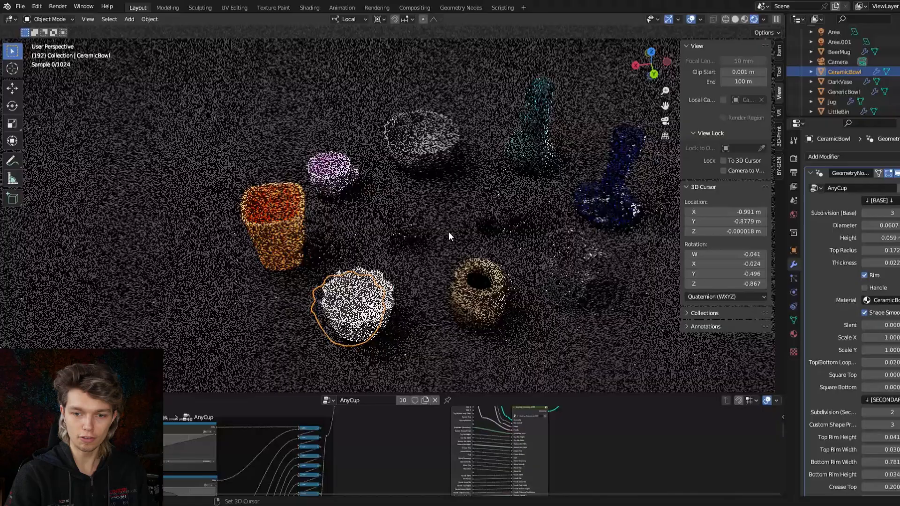
Select the twisted vase and switch the viewport to Rendered shading to preview the collection.
{"action": "left_click", "coordinate": [314, 172]}
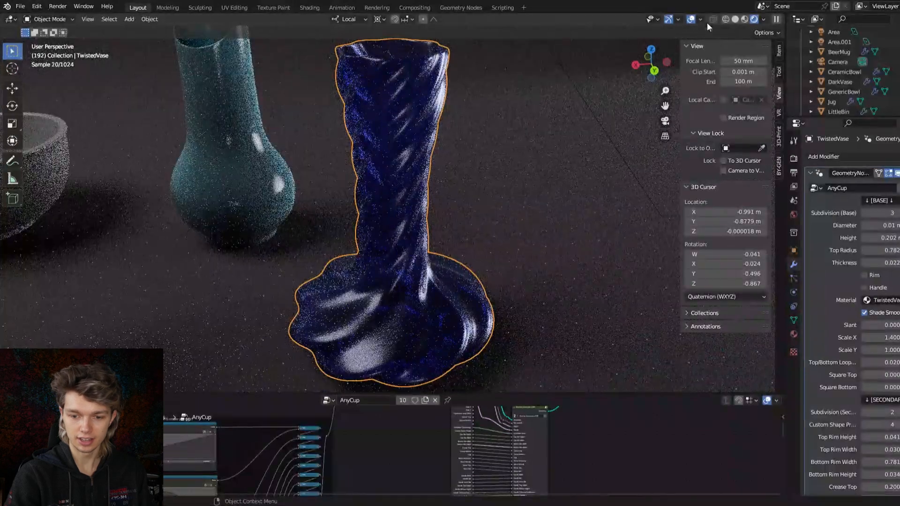
{"action": "left_click", "coordinate": [749, 19]}
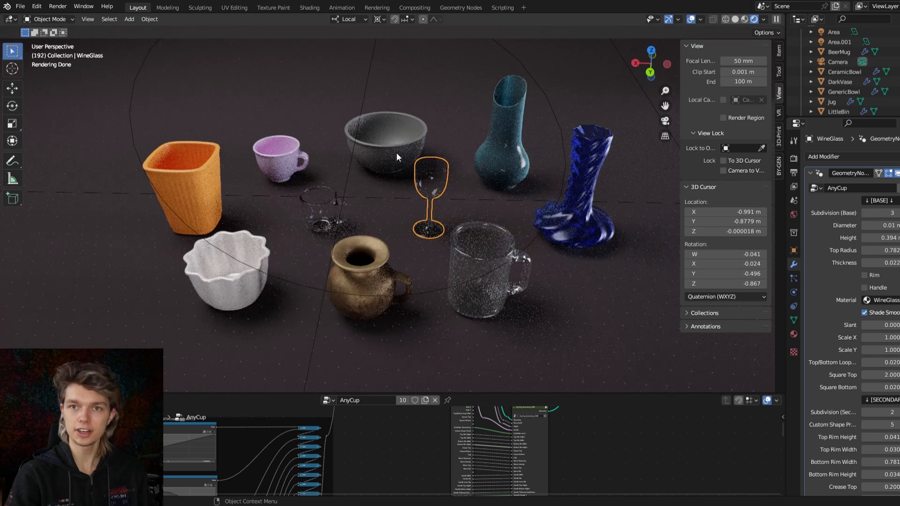
Isolate BeerMug in Local View and enable the Wireframe overlay on it.
{"action": "left_click", "coordinate": [491, 273]}
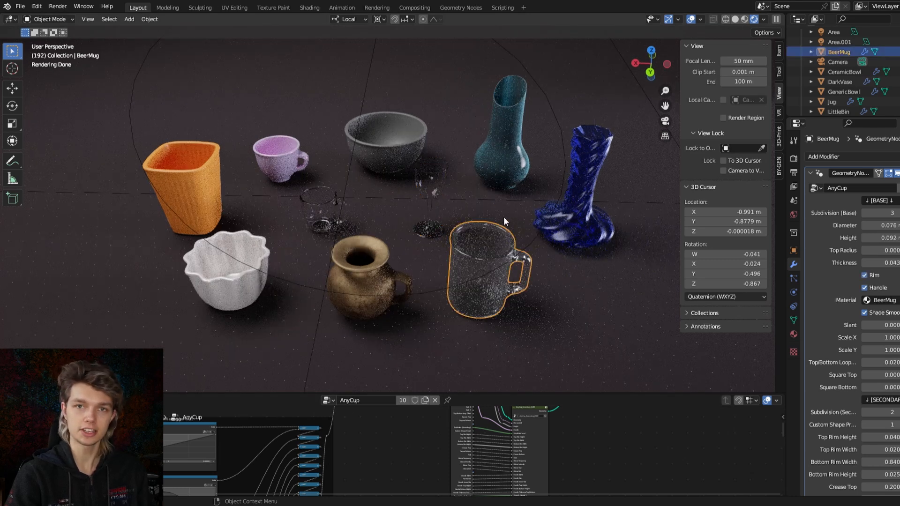
{"action": "left_click", "coordinate": [87, 19]}
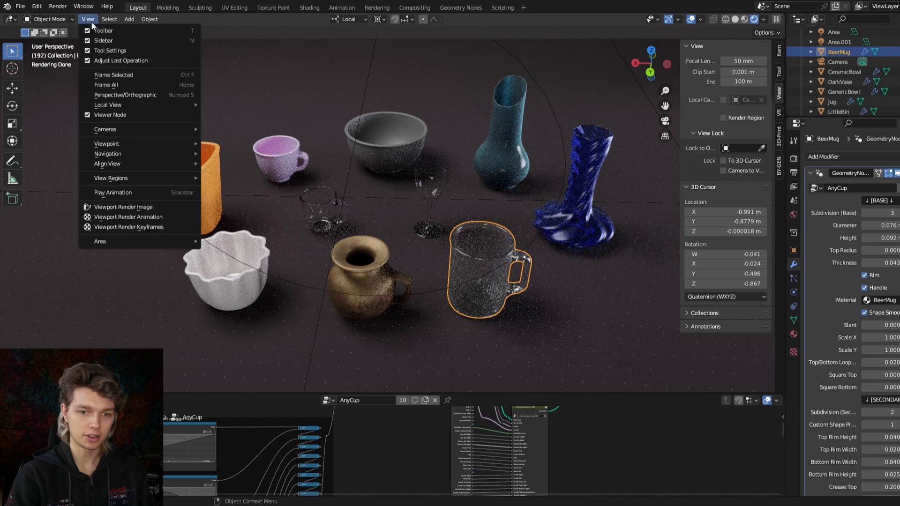
{"action": "left_click", "coordinate": [107, 105]}
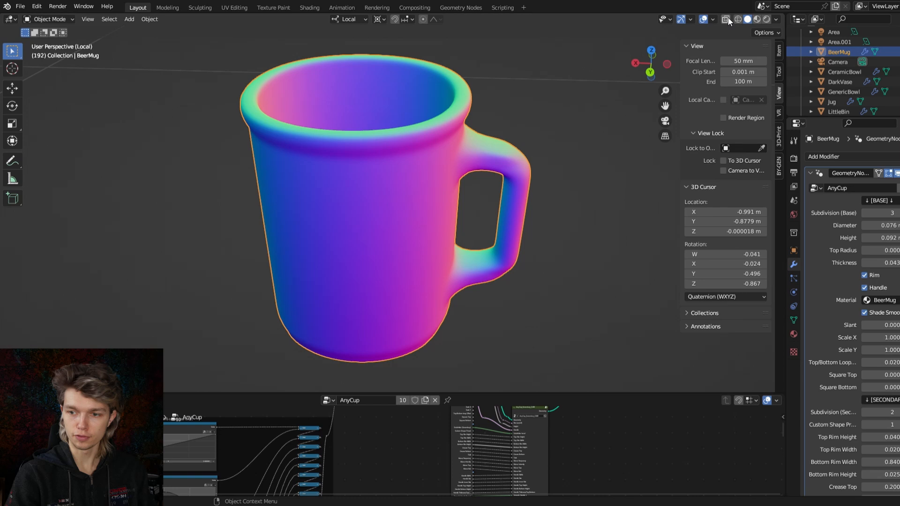
{"action": "left_click", "coordinate": [713, 19]}
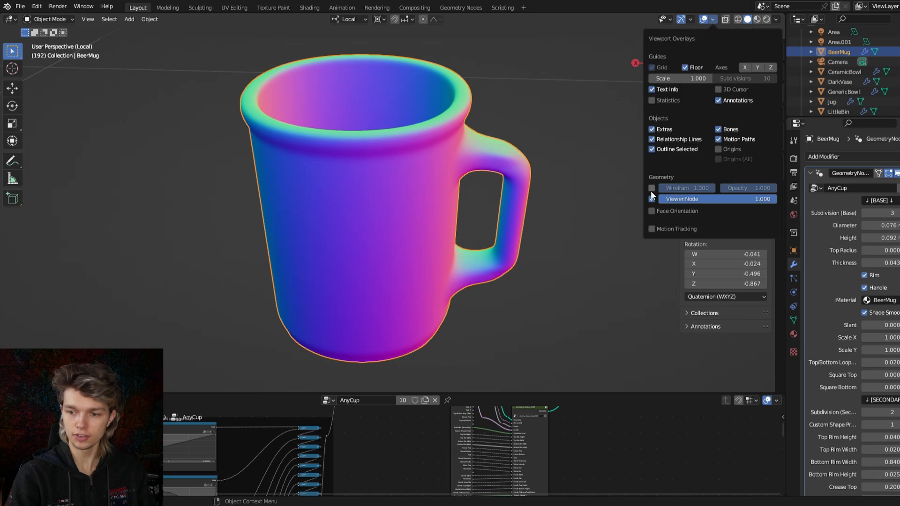
{"action": "left_click", "coordinate": [652, 188]}
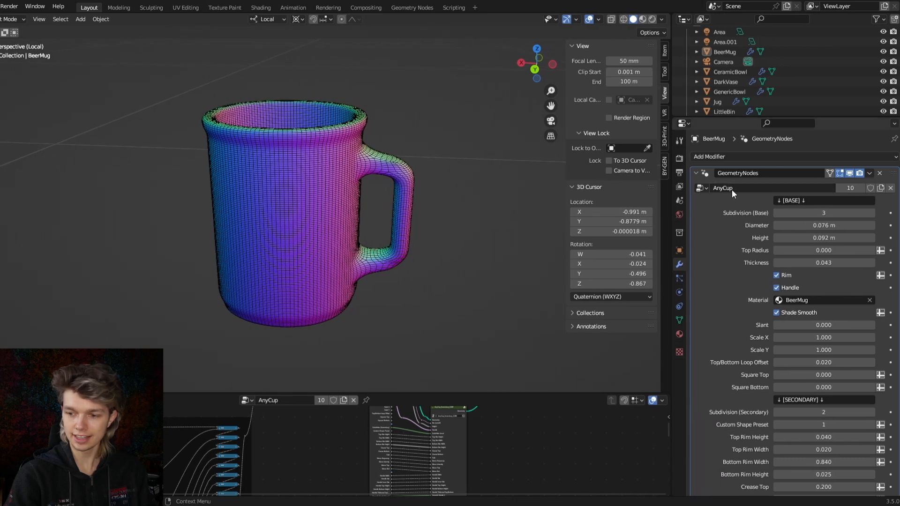
Lower the mug's Subdivision (Secondary) from 2 to 1 for a coarser mesh.
{"action": "scroll", "scroll_direction": "down", "scroll_amount": 3}
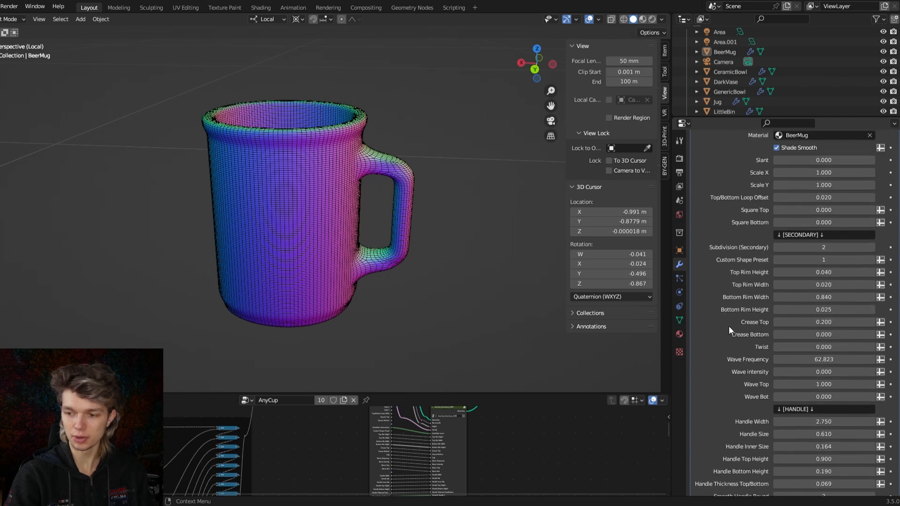
{"action": "mouse_move", "coordinate": [729, 321]}
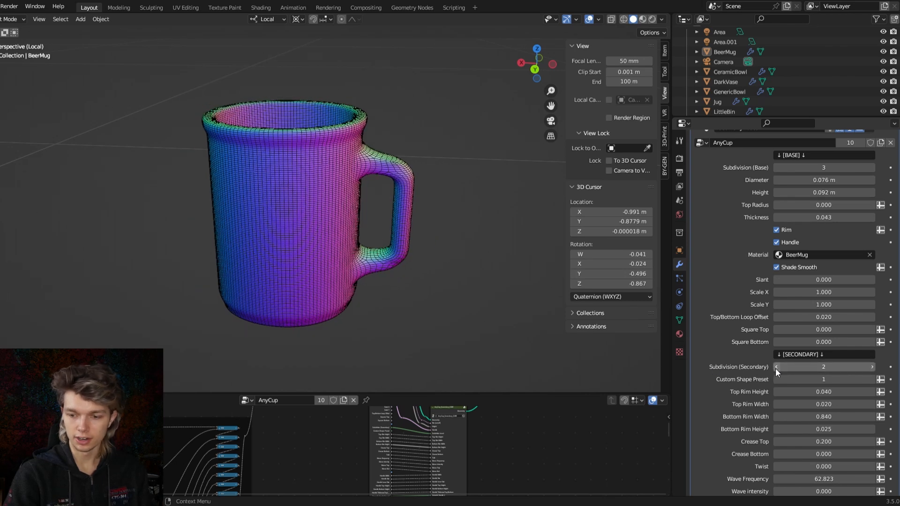
{"action": "left_click", "coordinate": [776, 366]}
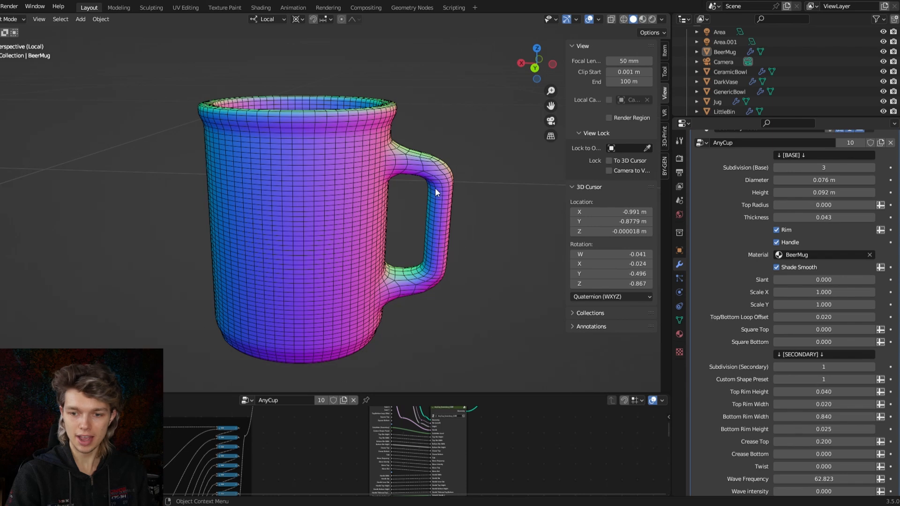
{"action": "mouse_move", "coordinate": [570, 238]}
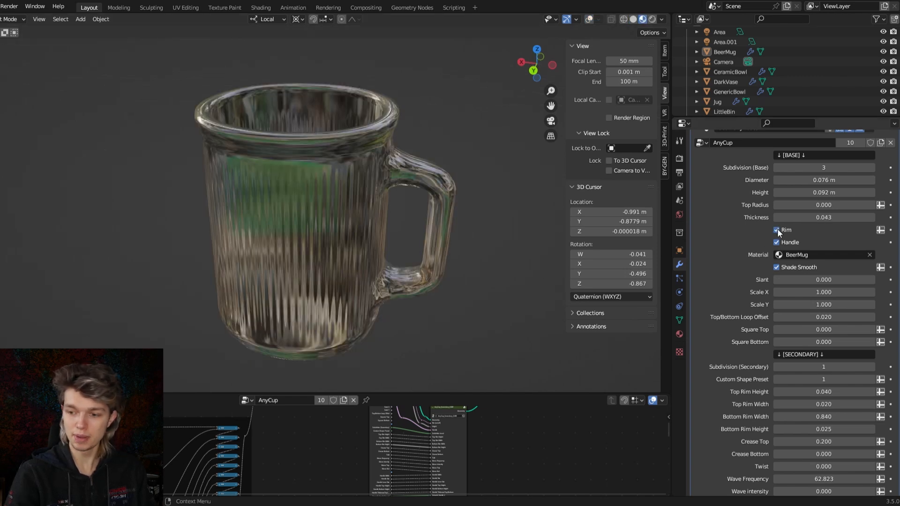
Set the cup's material to DarkVase and switch off its Handle, keeping the Rim.
{"action": "left_click", "coordinate": [776, 242]}
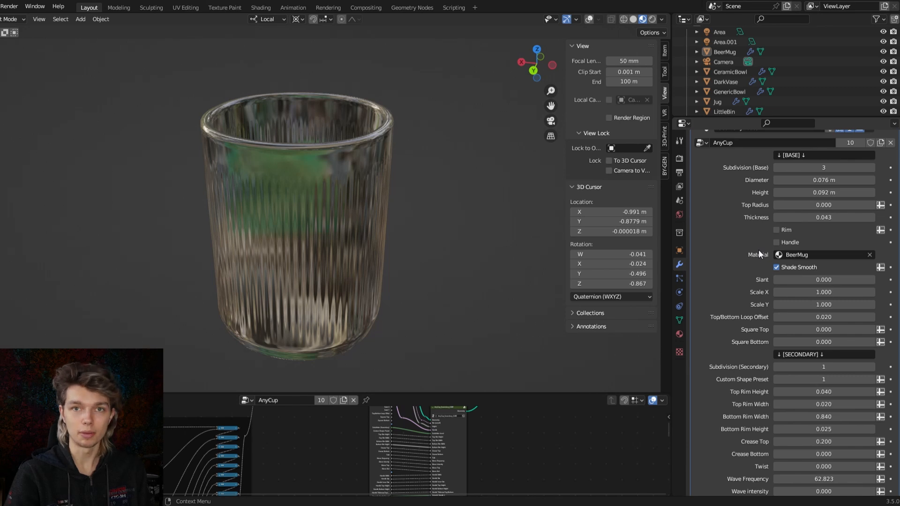
{"action": "left_click", "coordinate": [776, 242]}
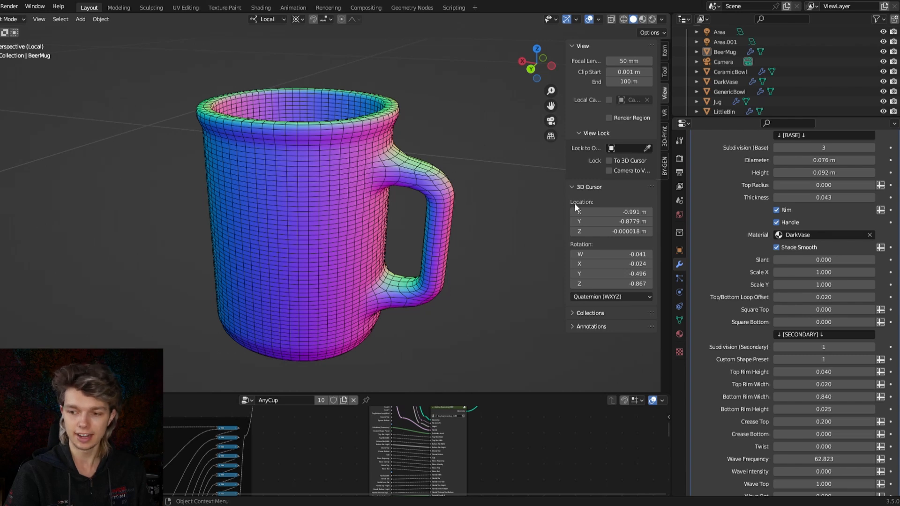
{"action": "left_click", "coordinate": [776, 223]}
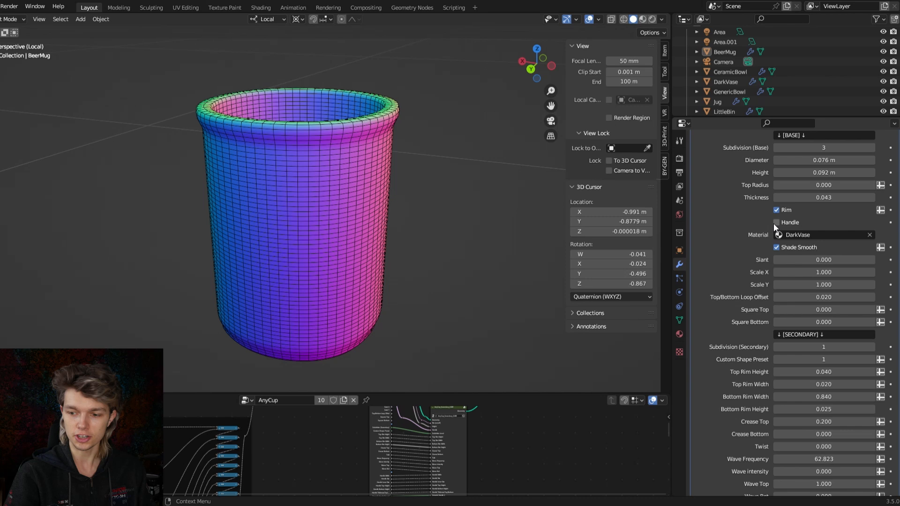
{"action": "scroll", "scroll_direction": "down", "scroll_amount": 3}
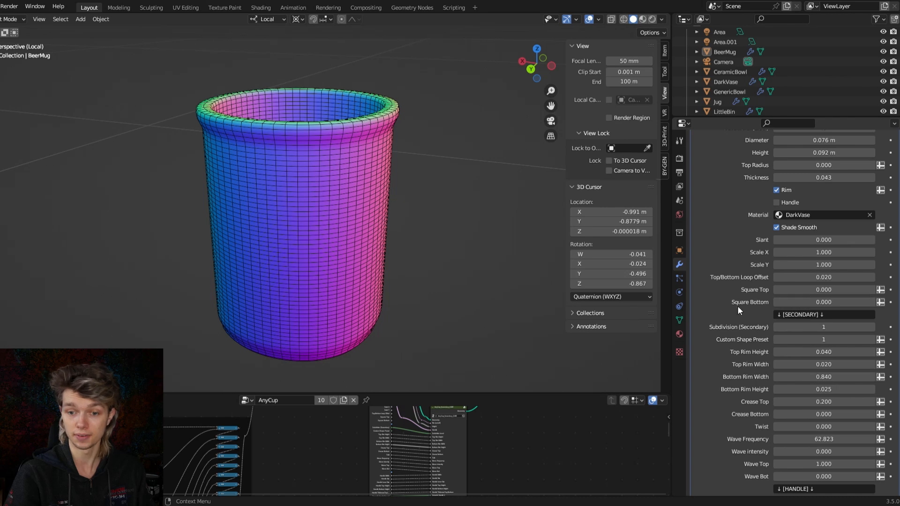
Test Square Top and Square Bottom, reset them round, and raise Subdivision (Secondary) to 2.
{"action": "left_click", "coordinate": [824, 290]}
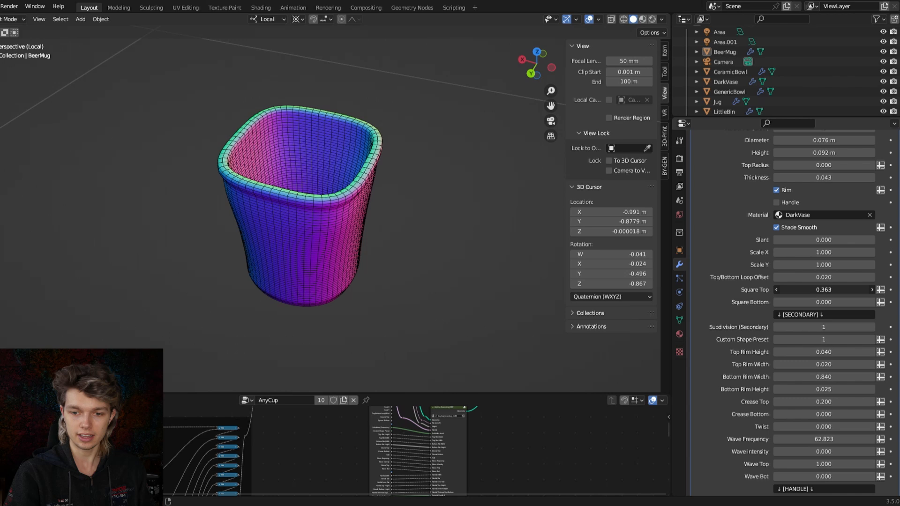
{"action": "left_click", "coordinate": [870, 290]}
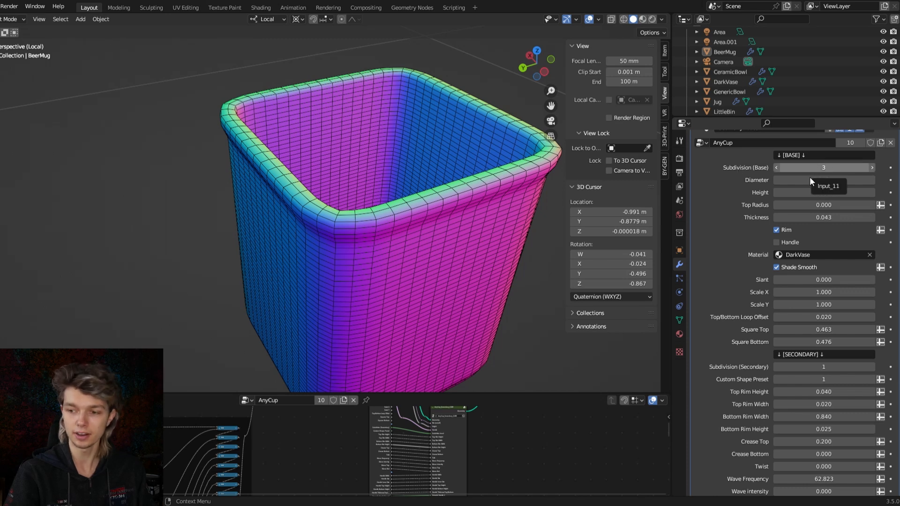
{"action": "scroll", "scroll_direction": "down", "scroll_amount": 3}
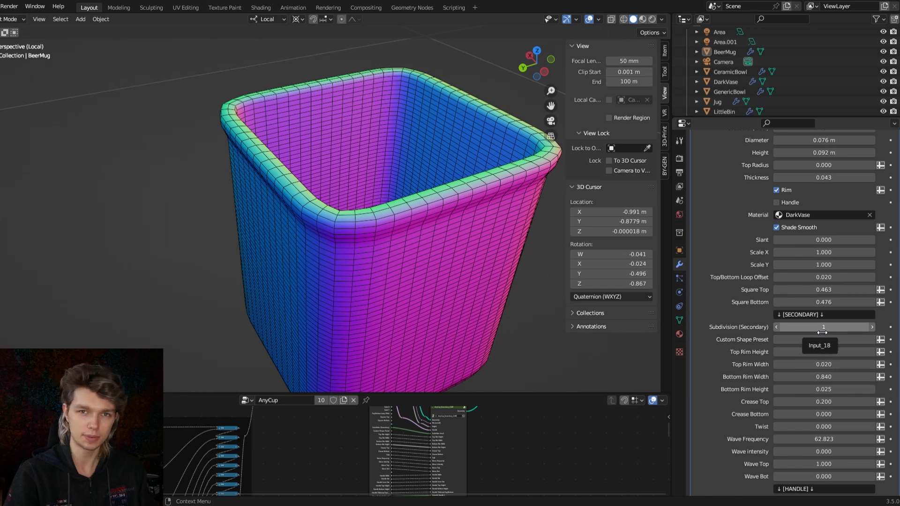
{"action": "scroll", "scroll_direction": "up", "scroll_amount": 3}
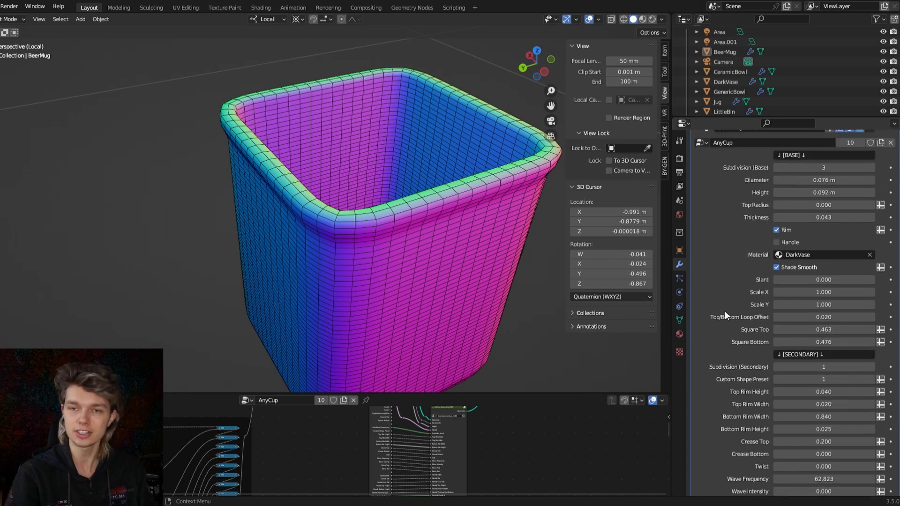
{"action": "mouse_move", "coordinate": [752, 356]}
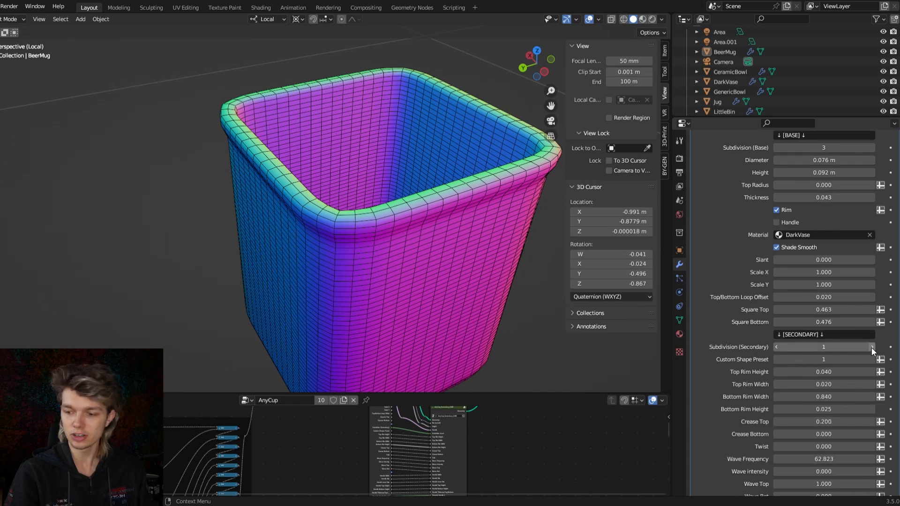
{"action": "left_click", "coordinate": [872, 347]}
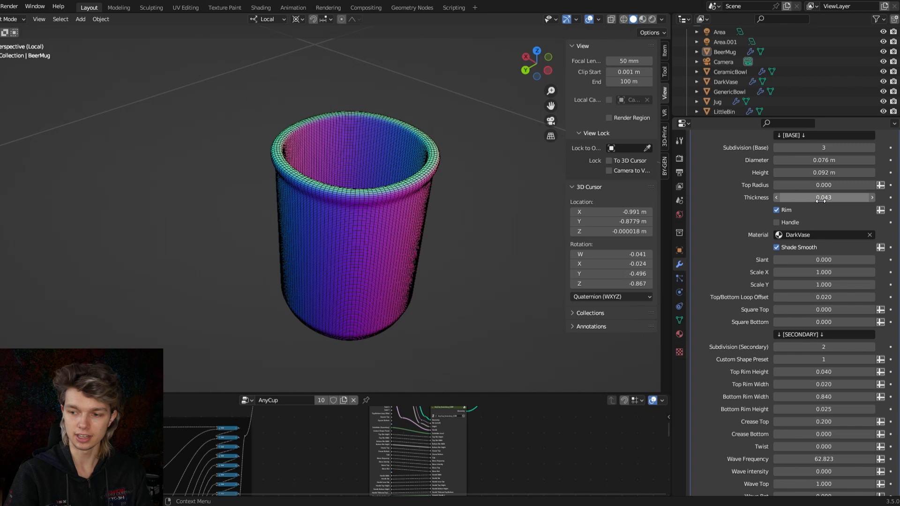
{"action": "mouse_move", "coordinate": [763, 200]}
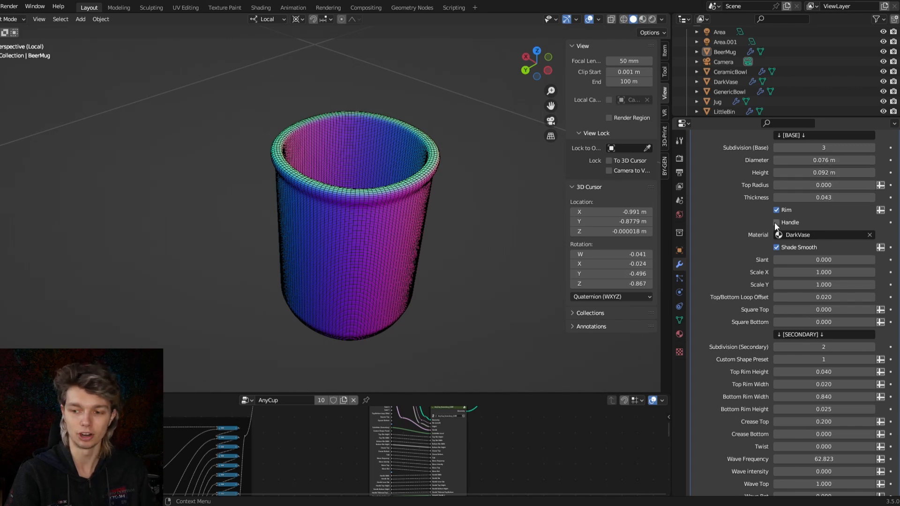
Bring the handle back and enter Custom Shape Preset 2 in the modifier.
{"action": "left_click", "coordinate": [776, 223]}
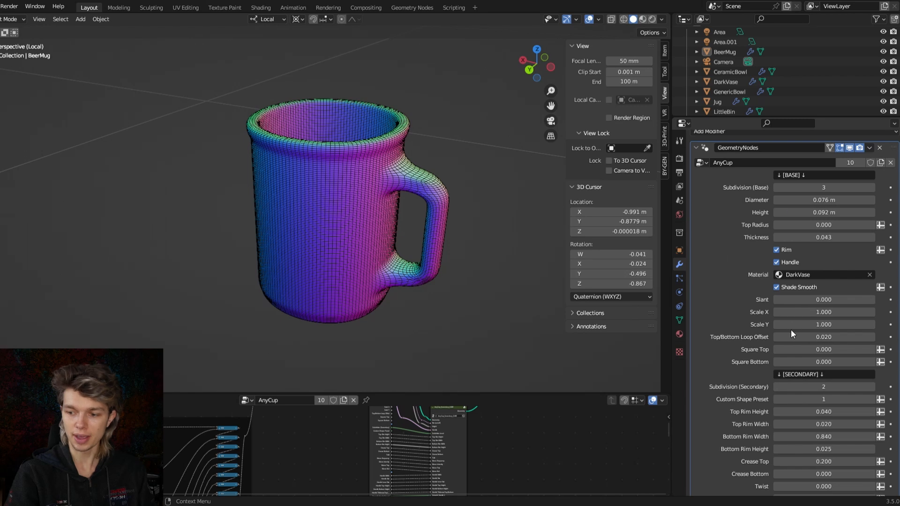
{"action": "scroll", "scroll_direction": "down", "scroll_amount": 3}
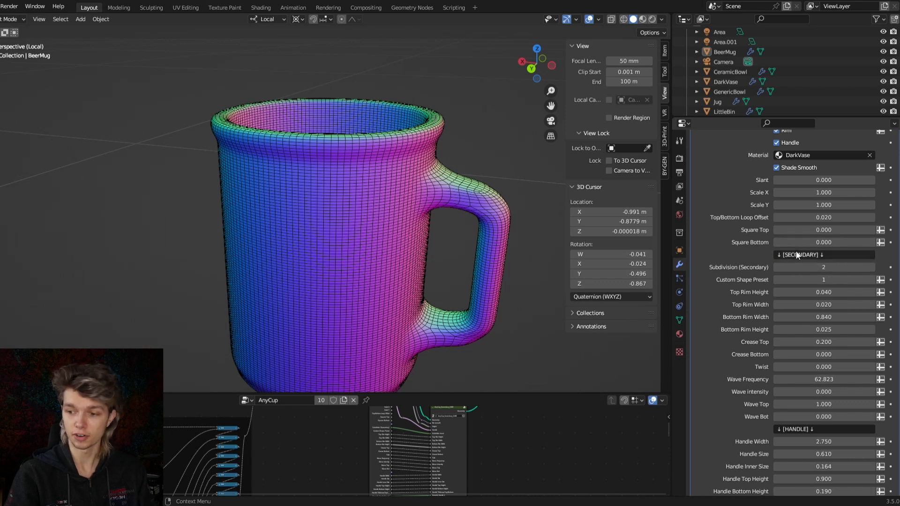
{"action": "left_click", "coordinate": [778, 267]}
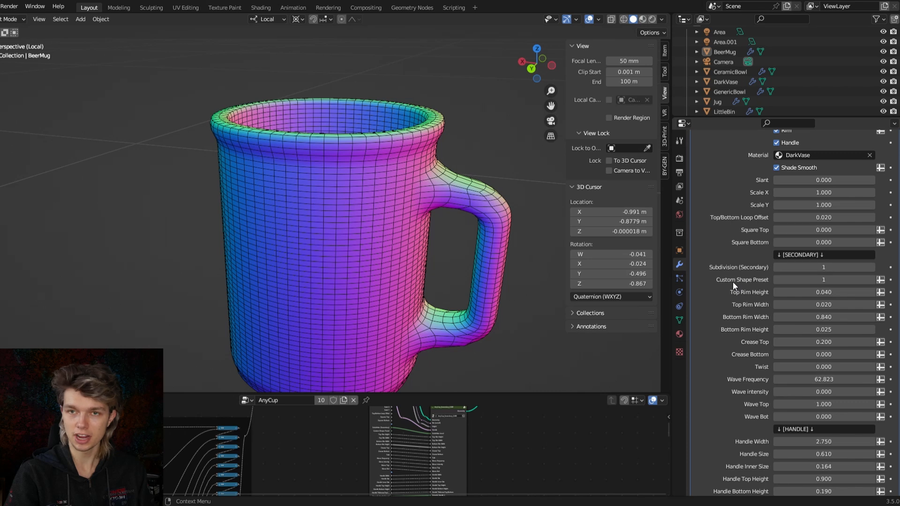
{"action": "mouse_move", "coordinate": [741, 287]}
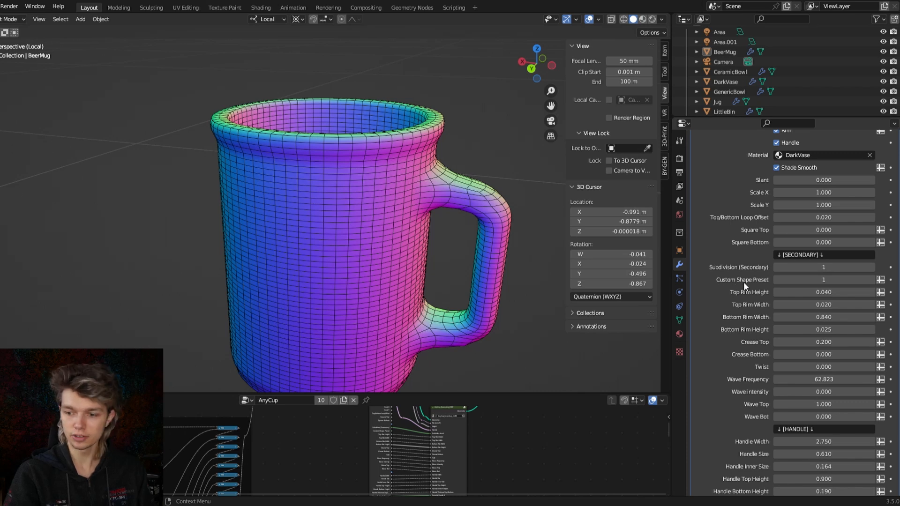
{"action": "left_click", "coordinate": [871, 279]}
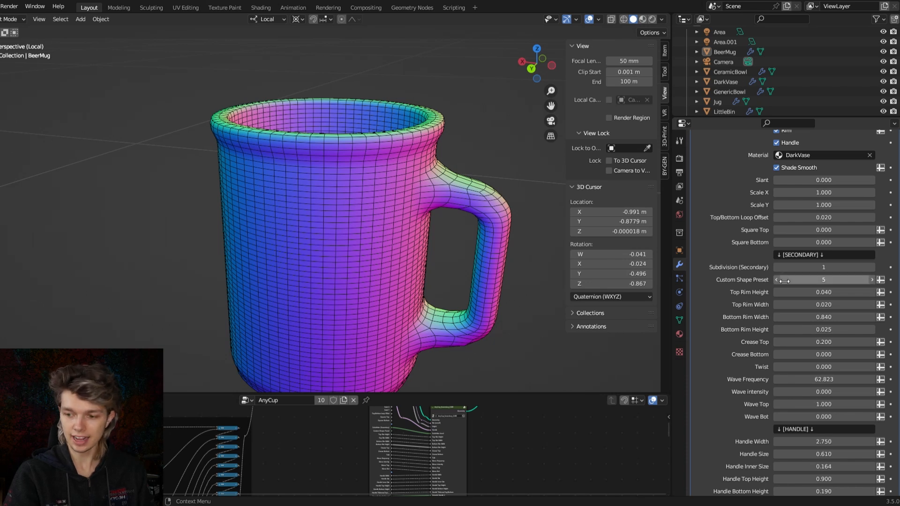
{"action": "scroll", "scroll_direction": "up", "scroll_amount": 3}
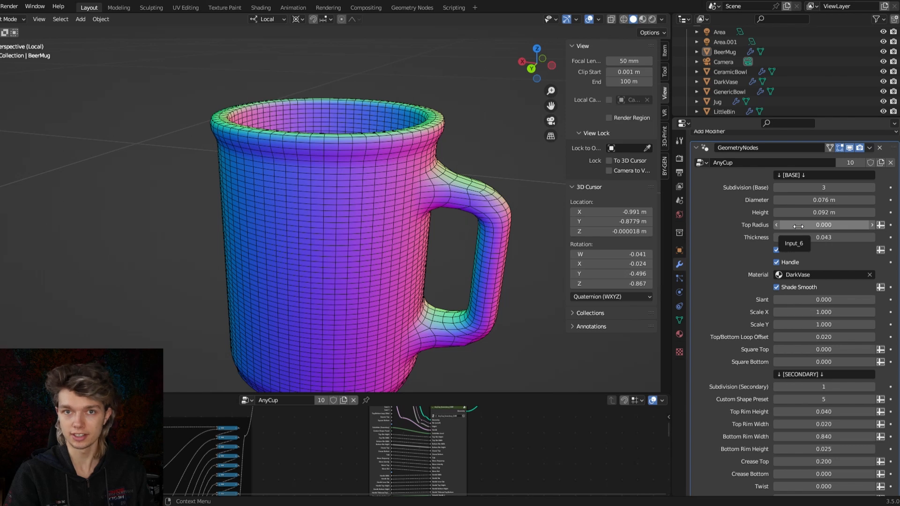
{"action": "scroll", "scroll_direction": "down", "scroll_amount": 3}
{"action": "type", "text": "2"}
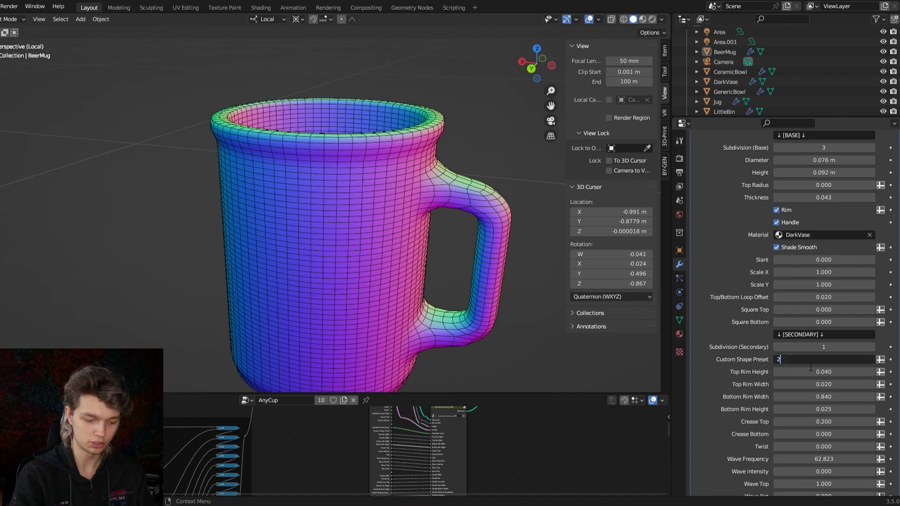
{"action": "key", "text": "Return"}
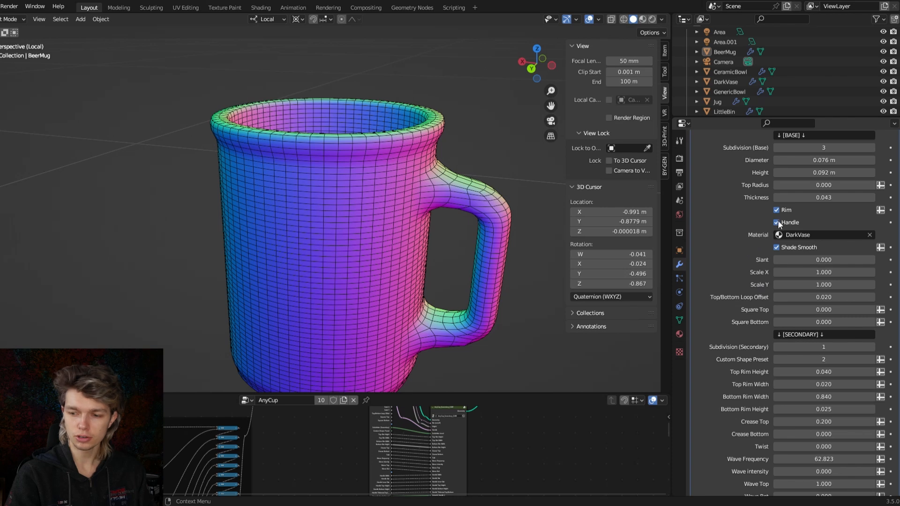
Toggle the handle off to compare and step Custom Shape Preset down to 1 and back to 2.
{"action": "left_click", "coordinate": [776, 223]}
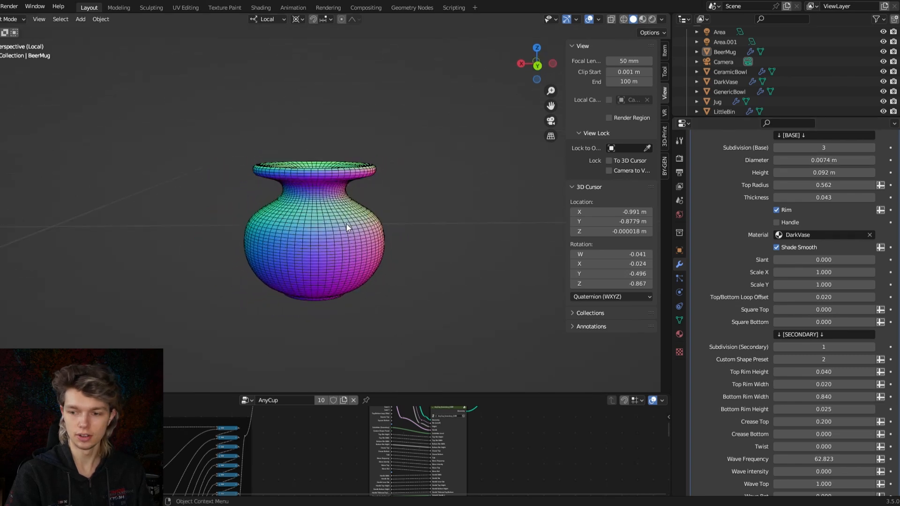
{"action": "left_click", "coordinate": [776, 223]}
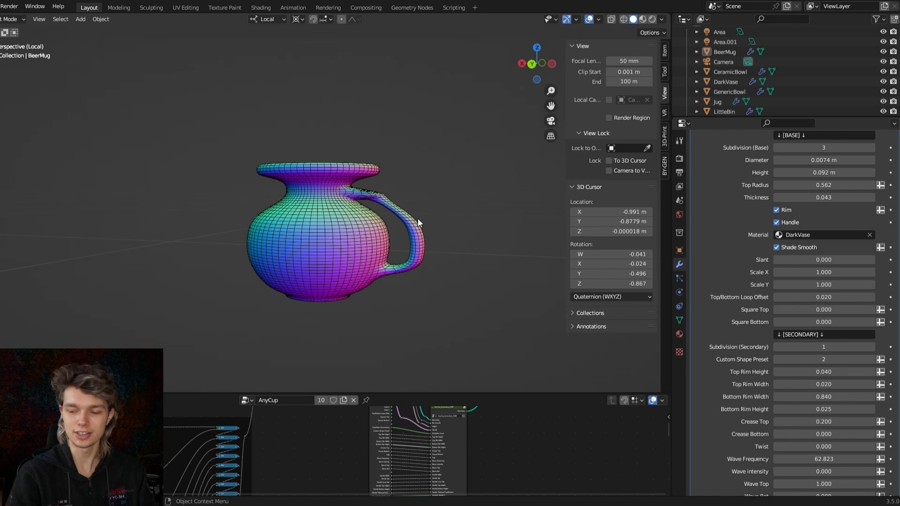
{"action": "left_click", "coordinate": [776, 222]}
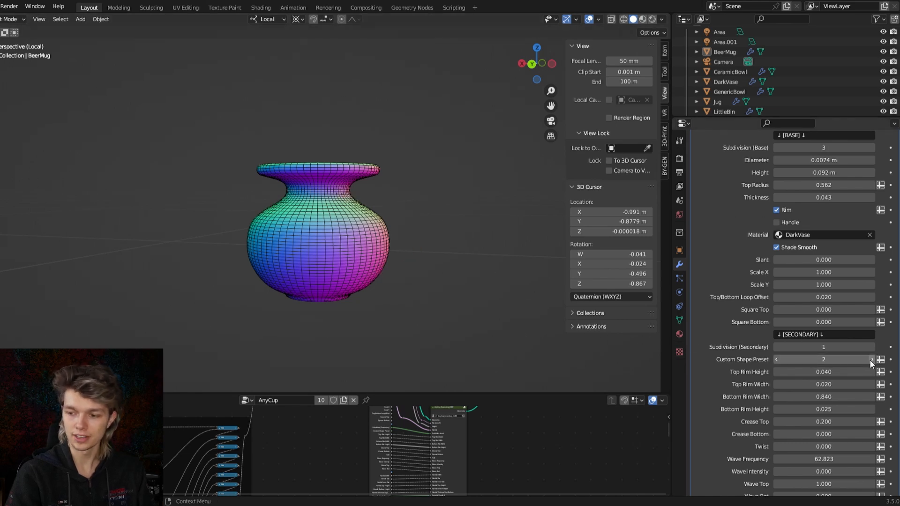
{"action": "mouse_move", "coordinate": [871, 360]}
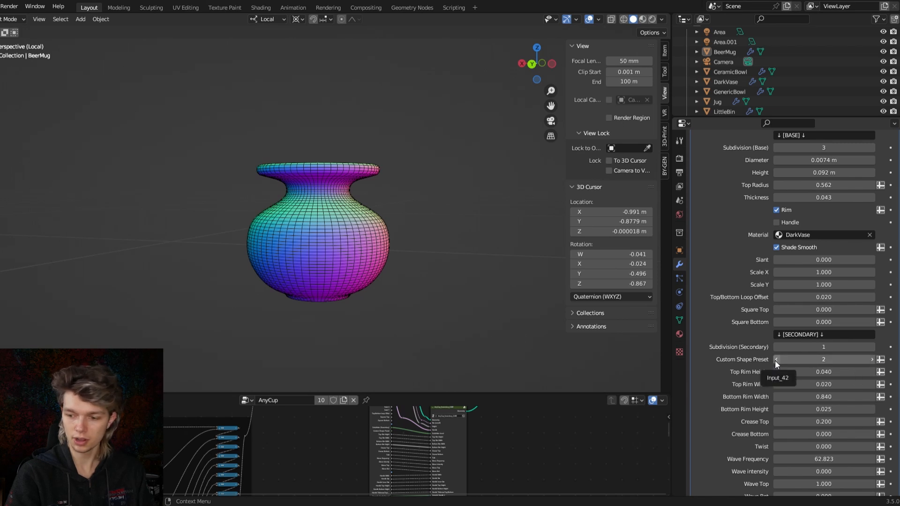
{"action": "left_click", "coordinate": [776, 359]}
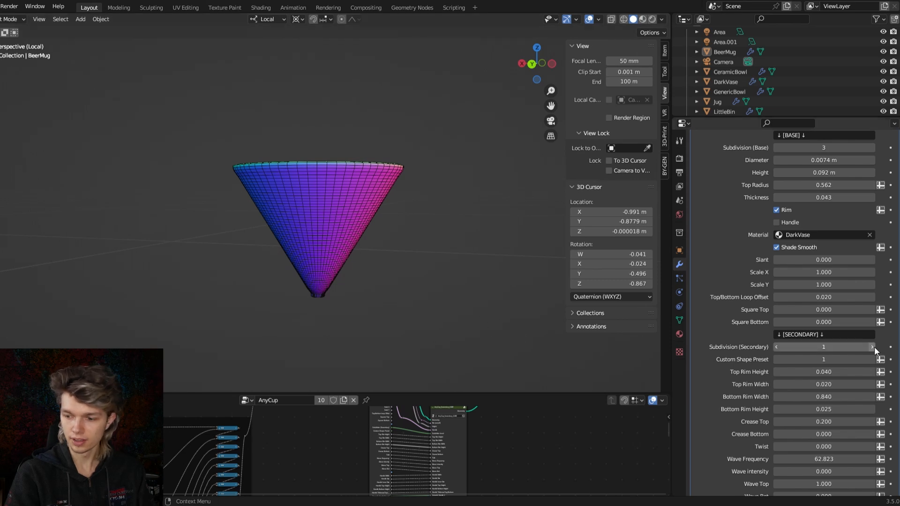
{"action": "left_click", "coordinate": [871, 359]}
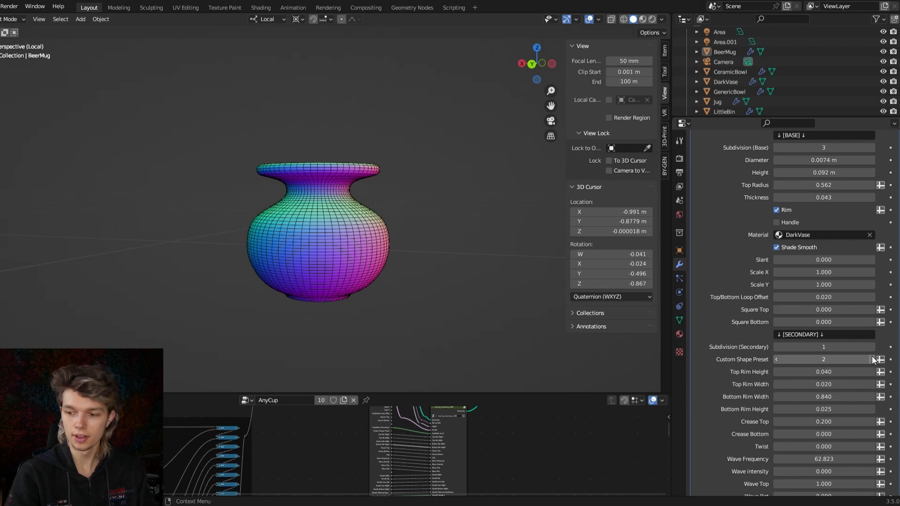
Step the preset through 3, 4 and 5 to a goblet, remove its Rim and set Bottom Rim Width to 0.
{"action": "left_click", "coordinate": [873, 359]}
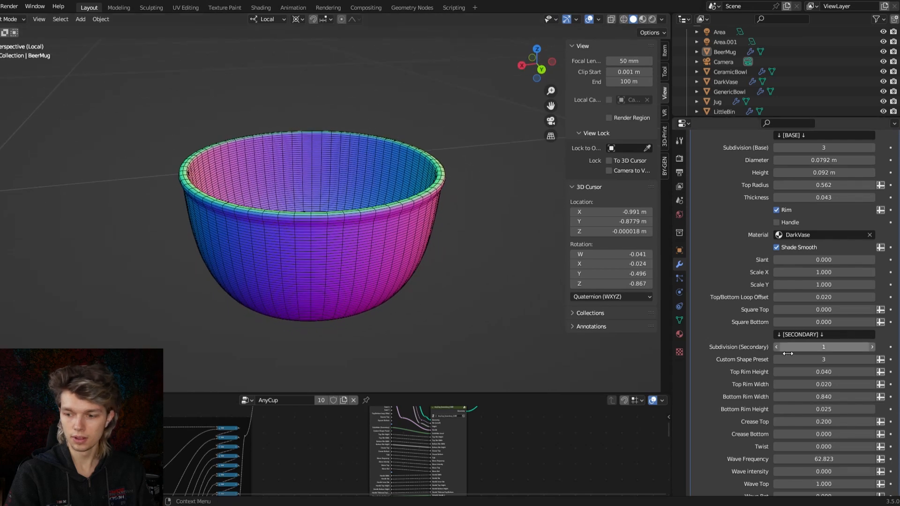
{"action": "left_click", "coordinate": [869, 359]}
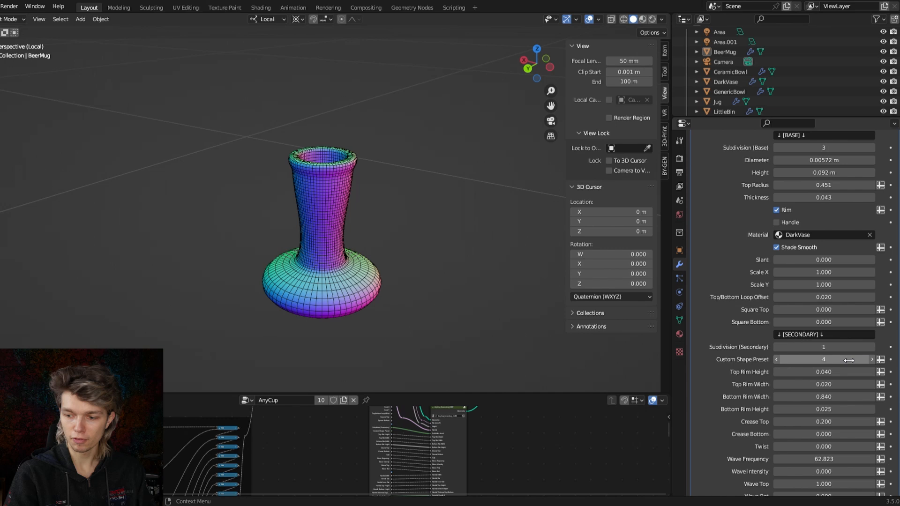
{"action": "mouse_move", "coordinate": [871, 360]}
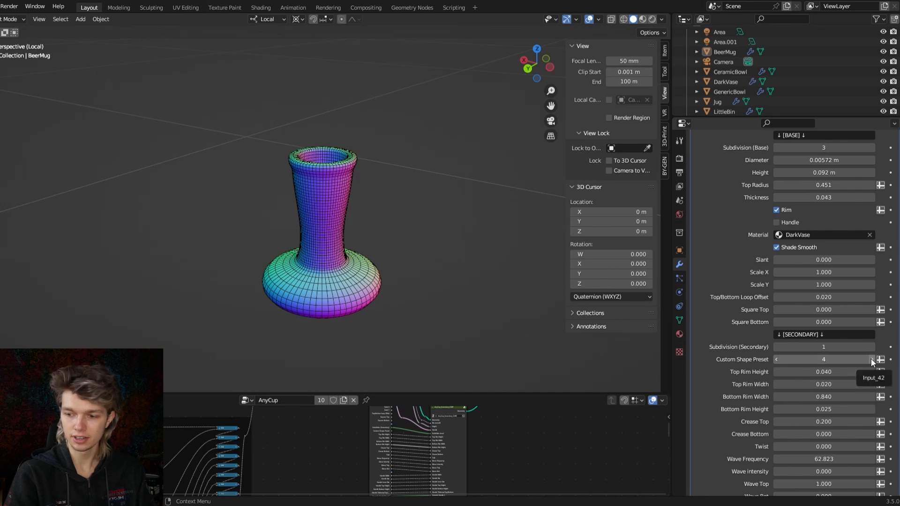
{"action": "left_click", "coordinate": [871, 359]}
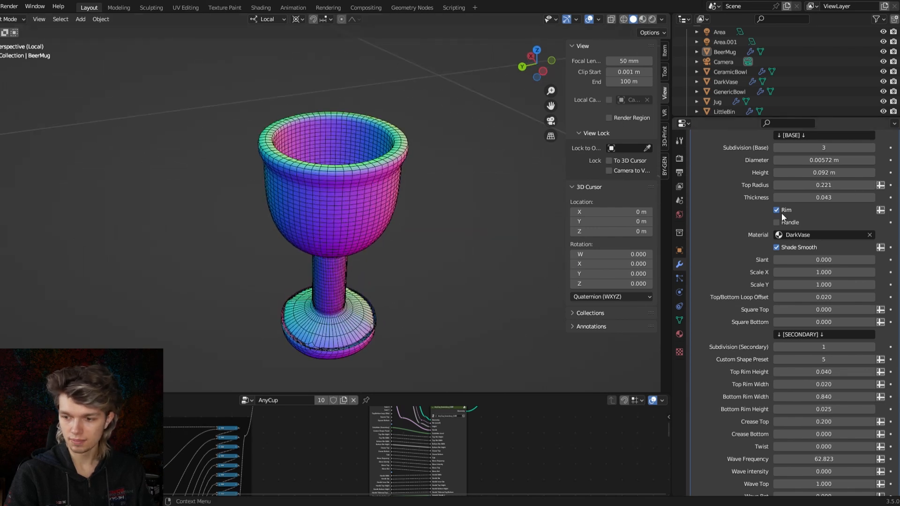
{"action": "left_click", "coordinate": [776, 210]}
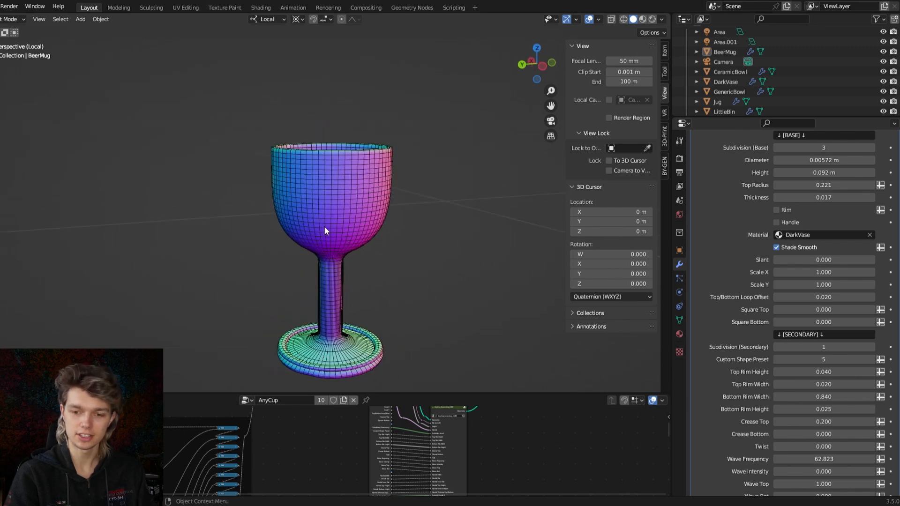
{"action": "left_click", "coordinate": [823, 397]}
{"action": "type", "text": "0"}
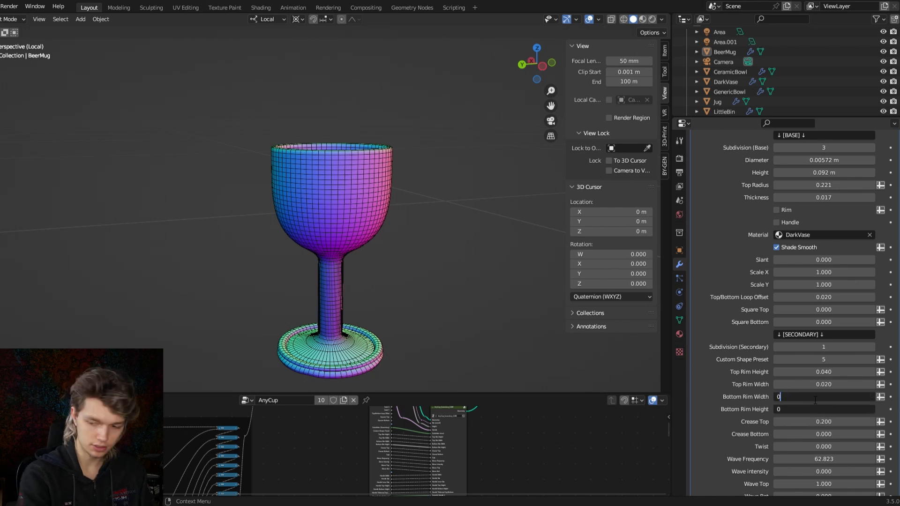
{"action": "key", "text": "Return"}
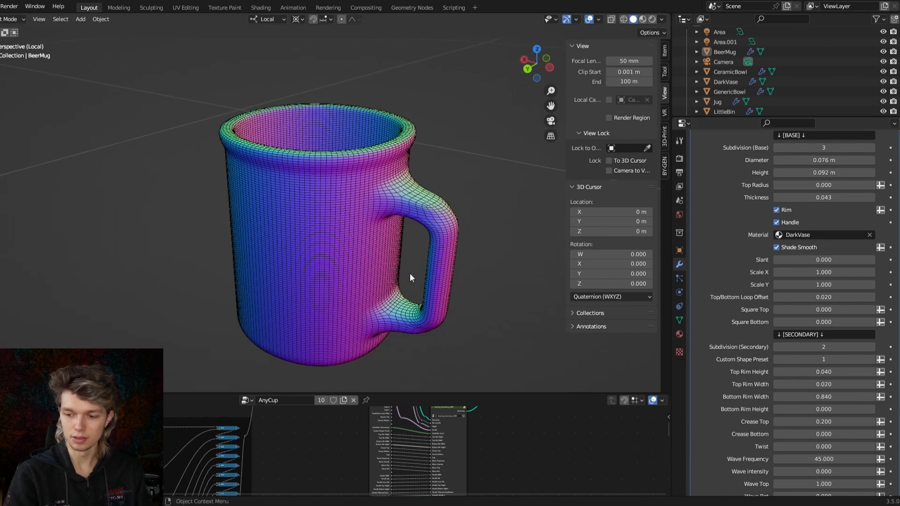
Scroll the modifier panel to the Twist setting giving the mug its 180-degree spiral.
{"action": "scroll", "scroll_direction": "down", "scroll_amount": 3}
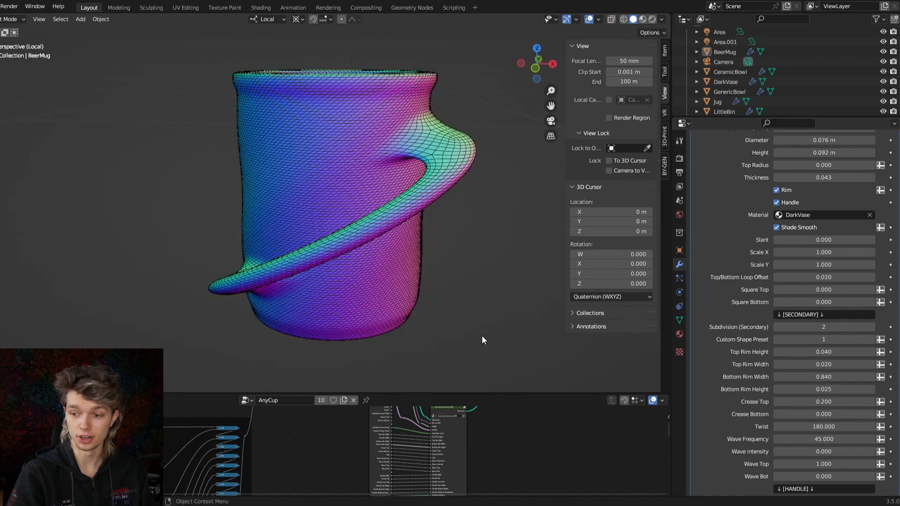
{"action": "left_click", "coordinate": [38, 19]}
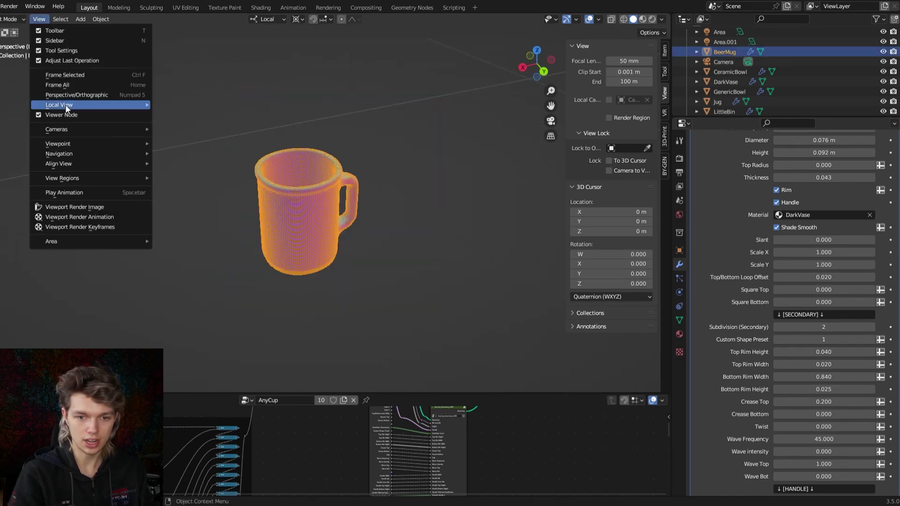
Leave the mug's Local View and isolate TwistedVase in its own Local View.
{"action": "left_click", "coordinate": [59, 104]}
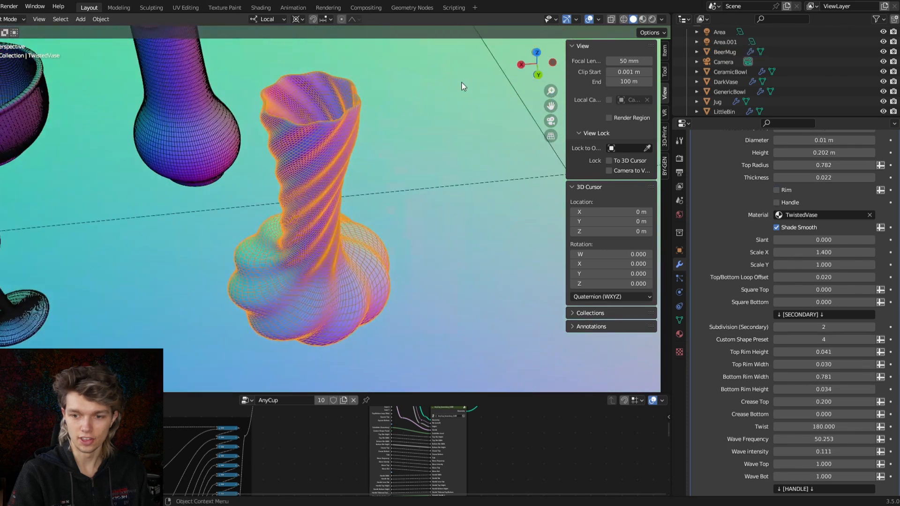
{"action": "left_click", "coordinate": [38, 19]}
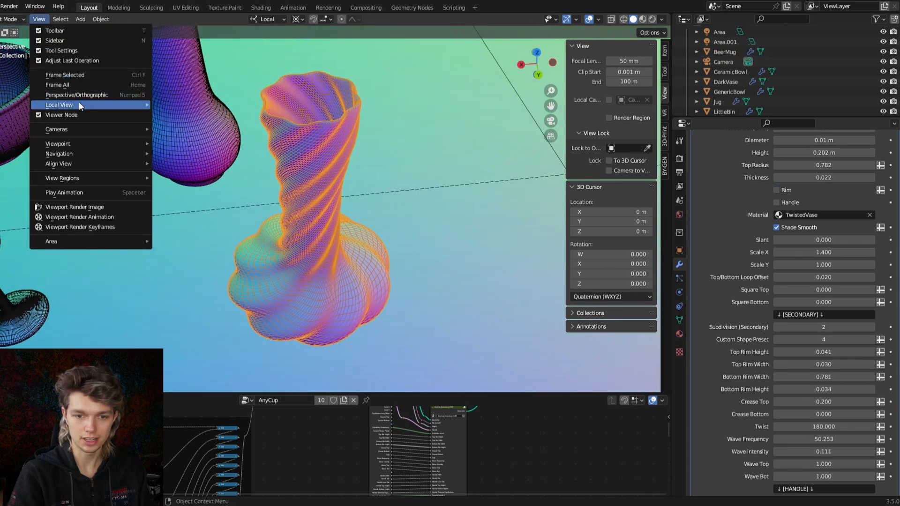
{"action": "left_click", "coordinate": [59, 104]}
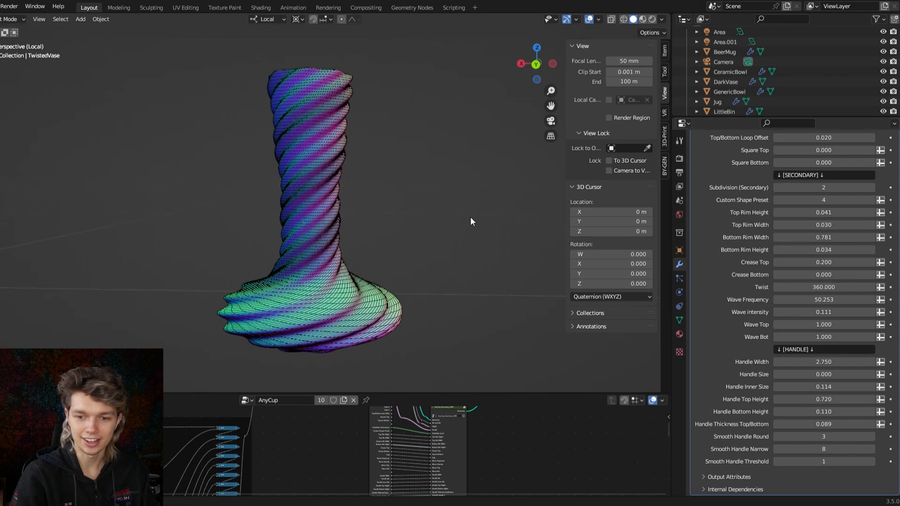
{"action": "left_click", "coordinate": [648, 19]}
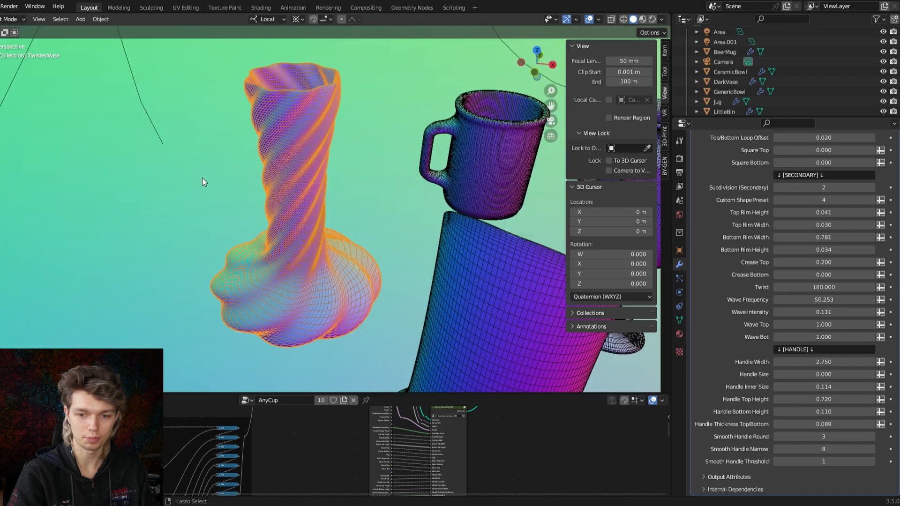
Isolate the beer mug in Local View and scroll to its Handle settings.
{"action": "left_click", "coordinate": [724, 51]}
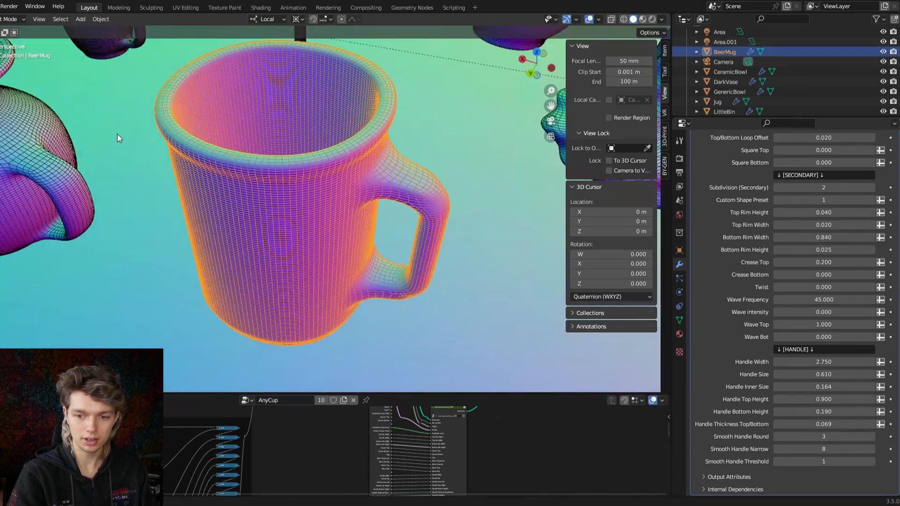
{"action": "left_click", "coordinate": [38, 18]}
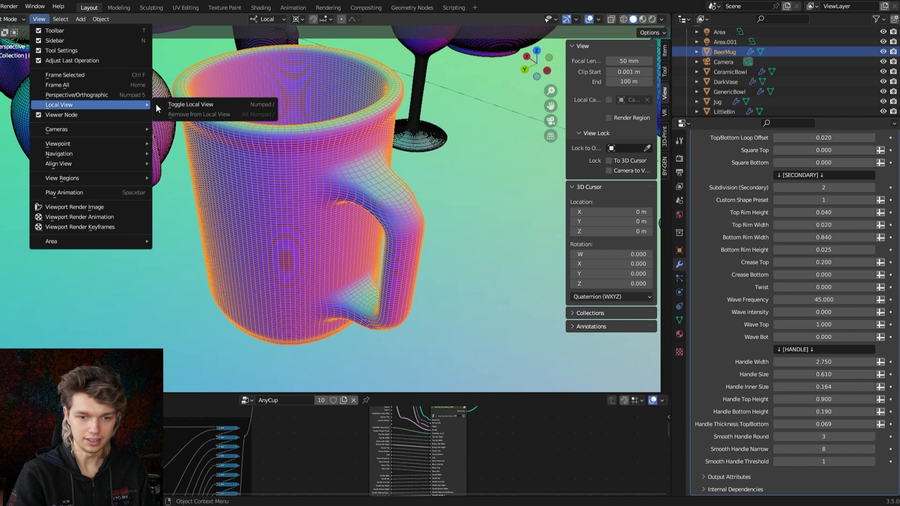
{"action": "left_click", "coordinate": [190, 104]}
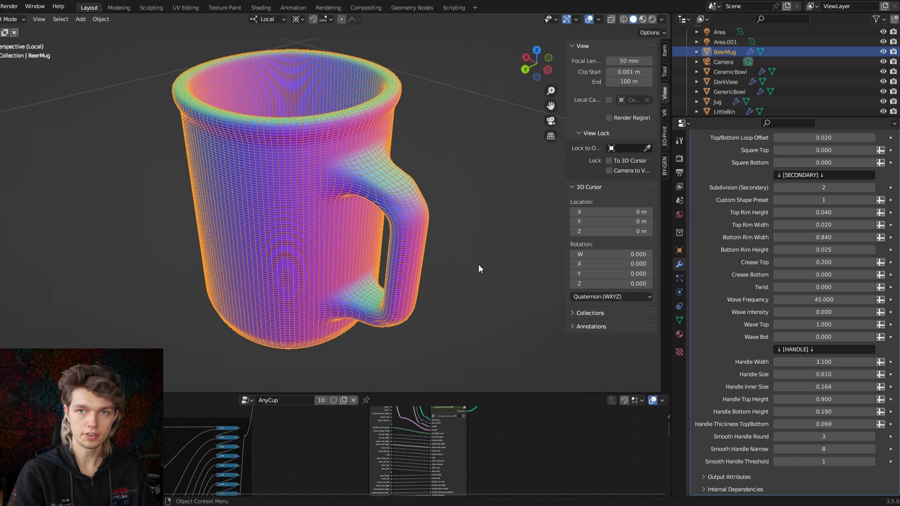
{"action": "scroll", "scroll_direction": "up", "scroll_amount": 3}
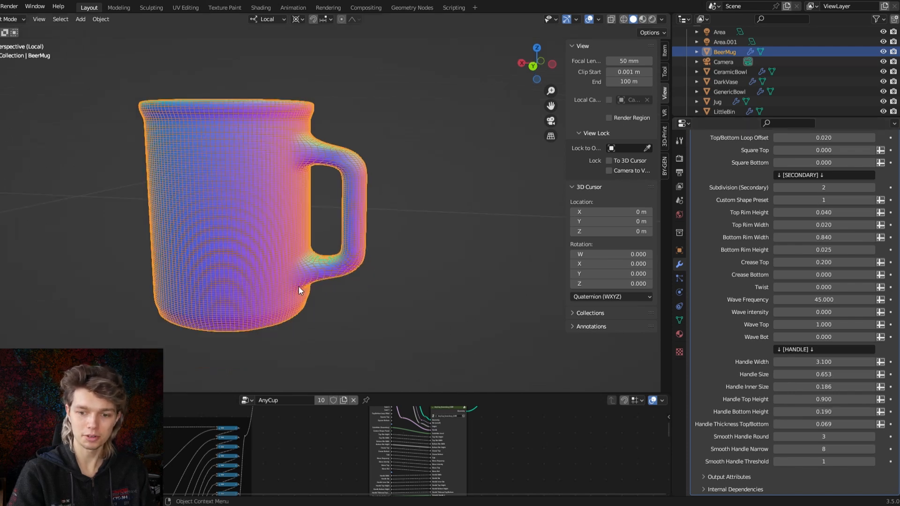
{"action": "mouse_move", "coordinate": [370, 275]}
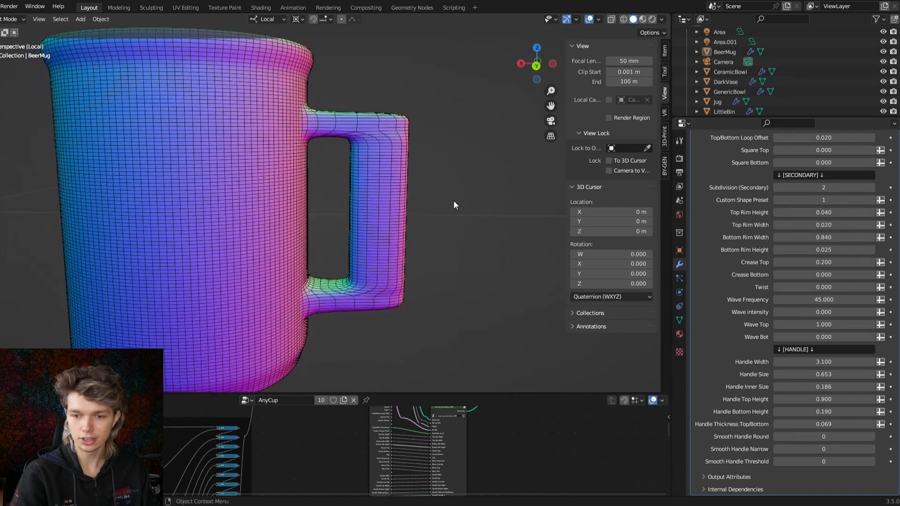
{"action": "mouse_move", "coordinate": [536, 65]}
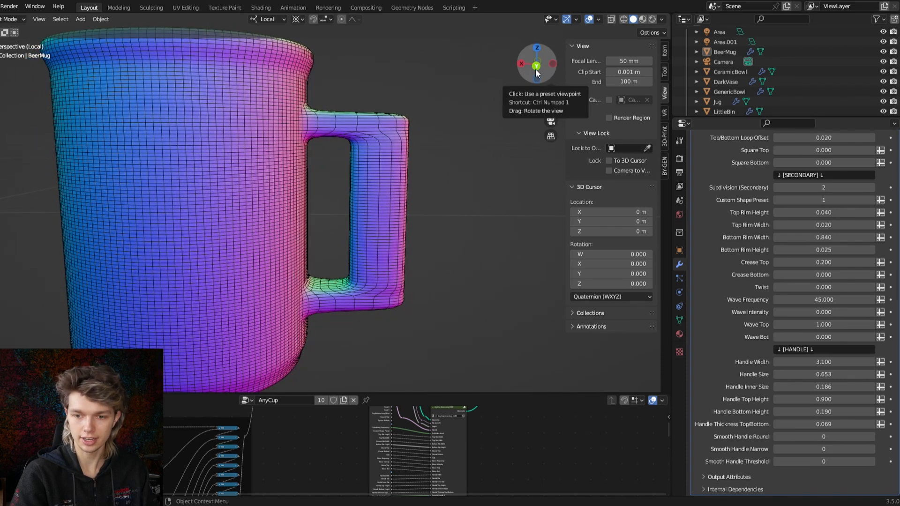
{"action": "left_click", "coordinate": [536, 63]}
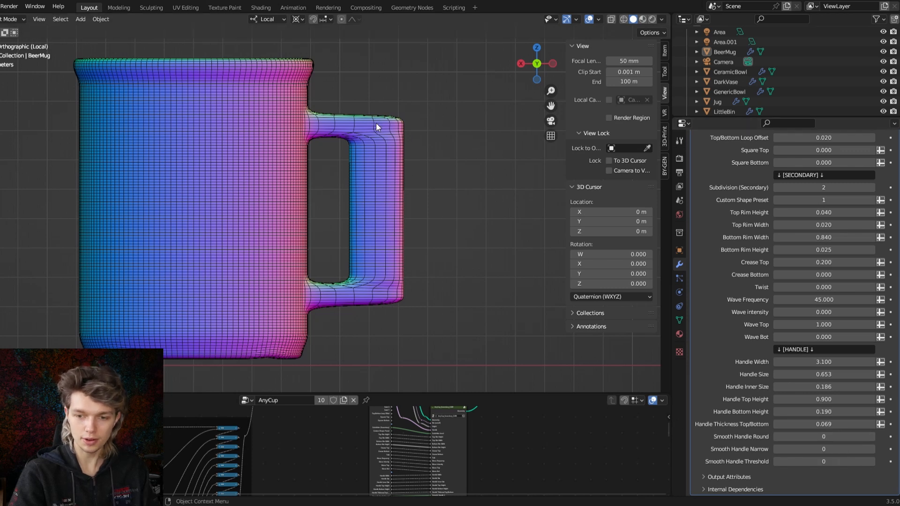
{"action": "mouse_move", "coordinate": [613, 419]}
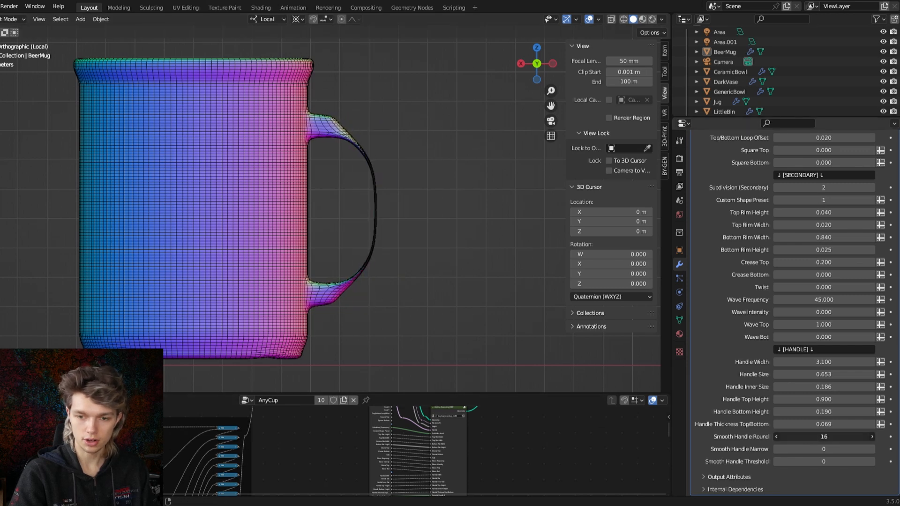
{"action": "left_click", "coordinate": [775, 436]}
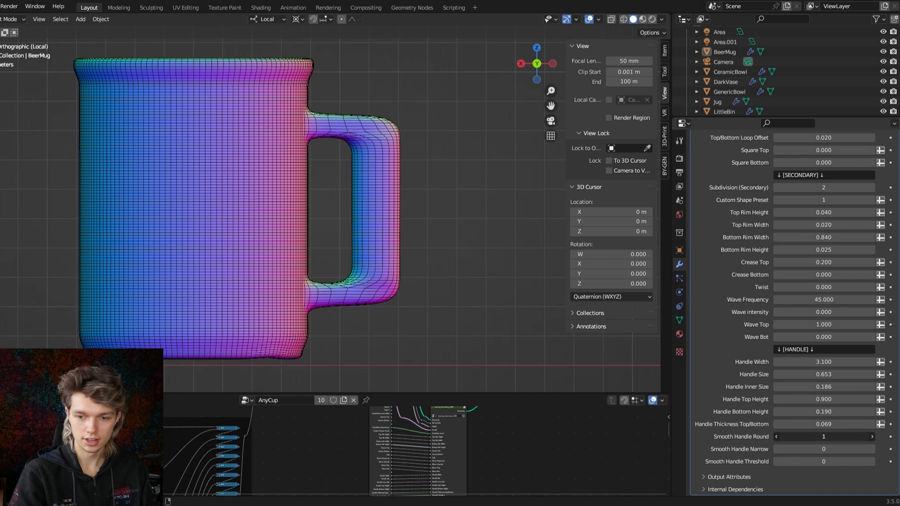
{"action": "left_click", "coordinate": [776, 437]}
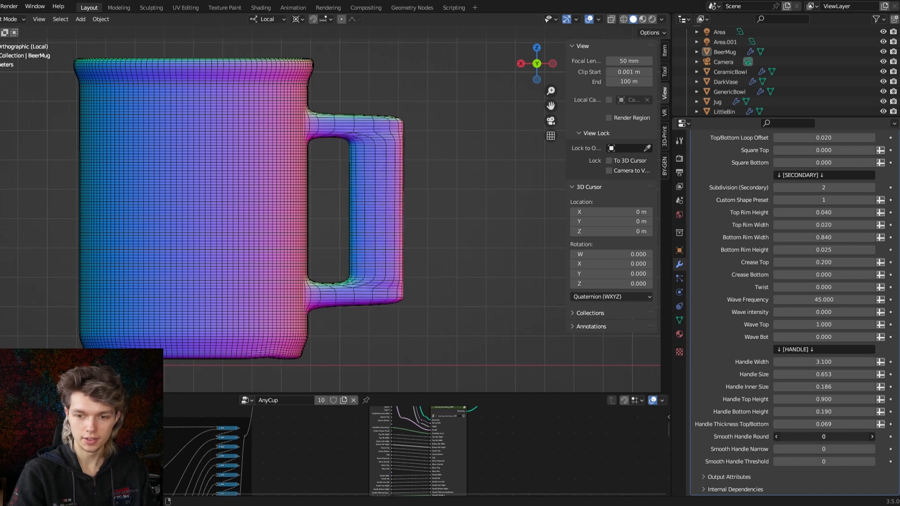
{"action": "left_click", "coordinate": [871, 436]}
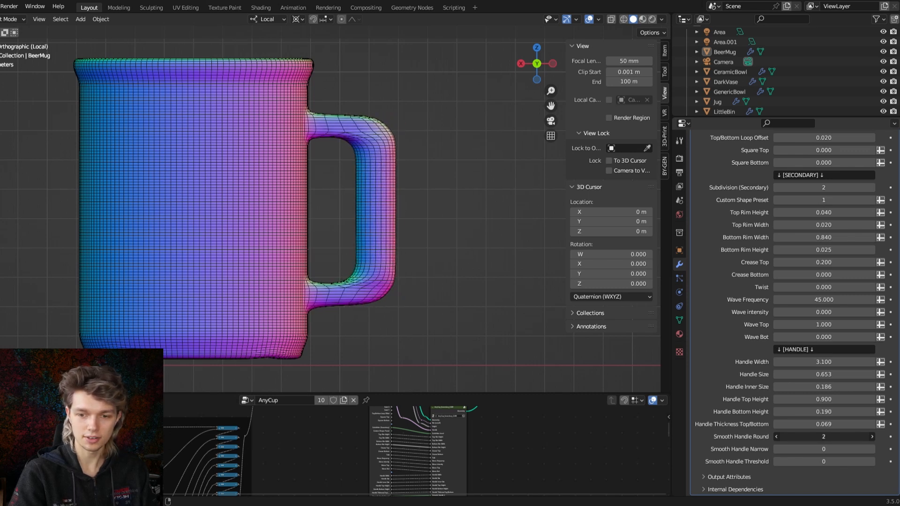
{"action": "left_click", "coordinate": [872, 437]}
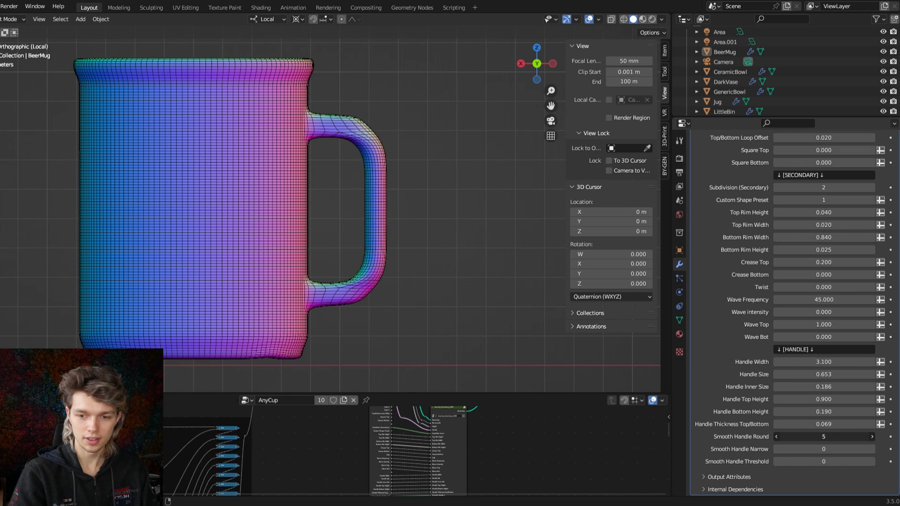
{"action": "left_click", "coordinate": [871, 436]}
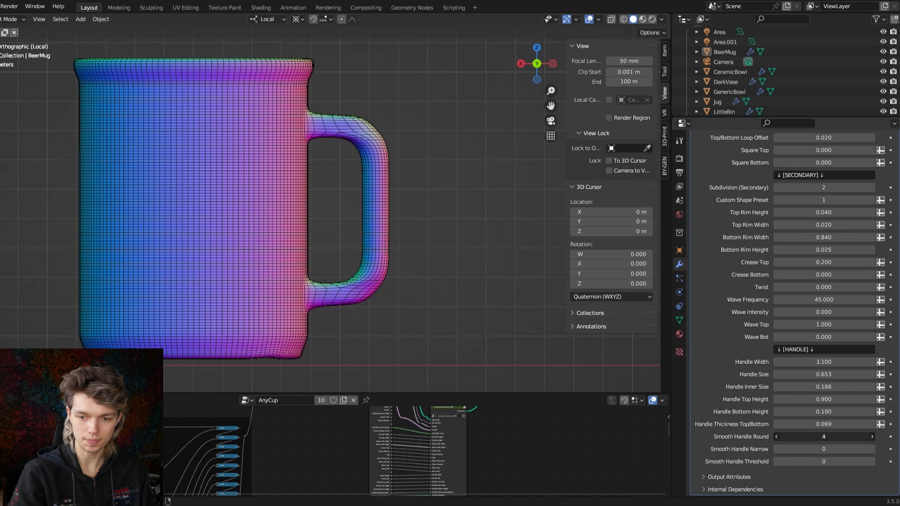
{"action": "left_click", "coordinate": [776, 436]}
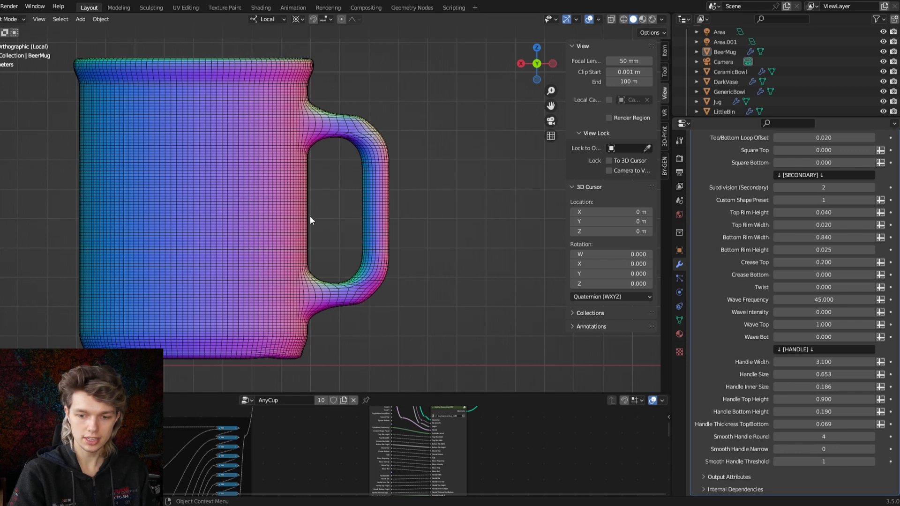
{"action": "left_click_drag", "start_coordinate": [310, 220], "coordinate": [304, 198]}
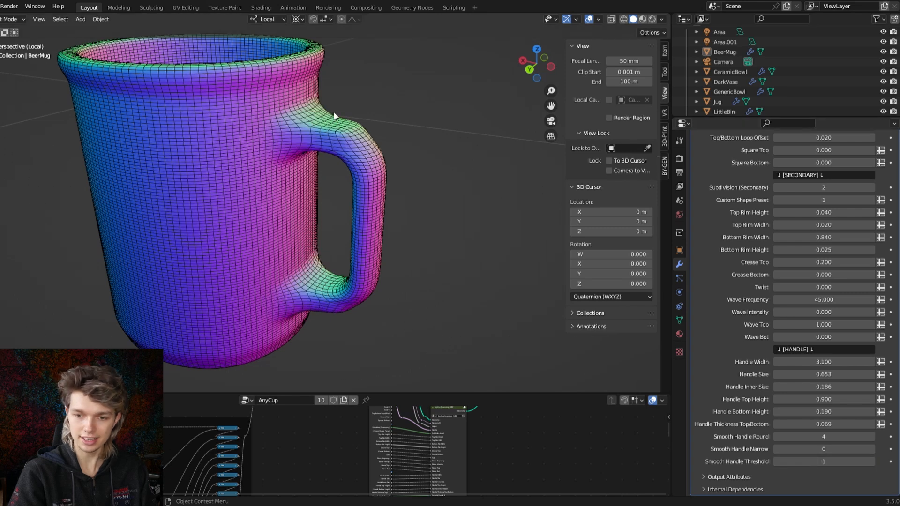
{"action": "mouse_move", "coordinate": [359, 151]}
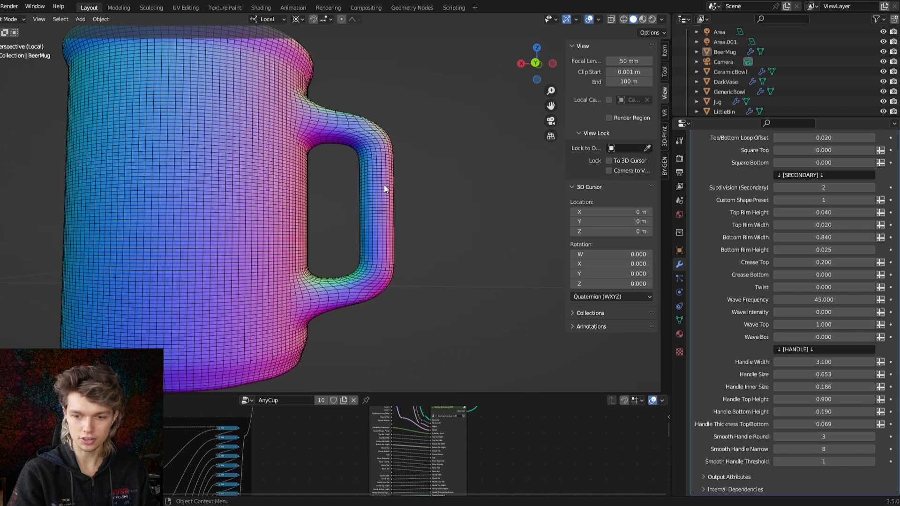
{"action": "mouse_move", "coordinate": [408, 336]}
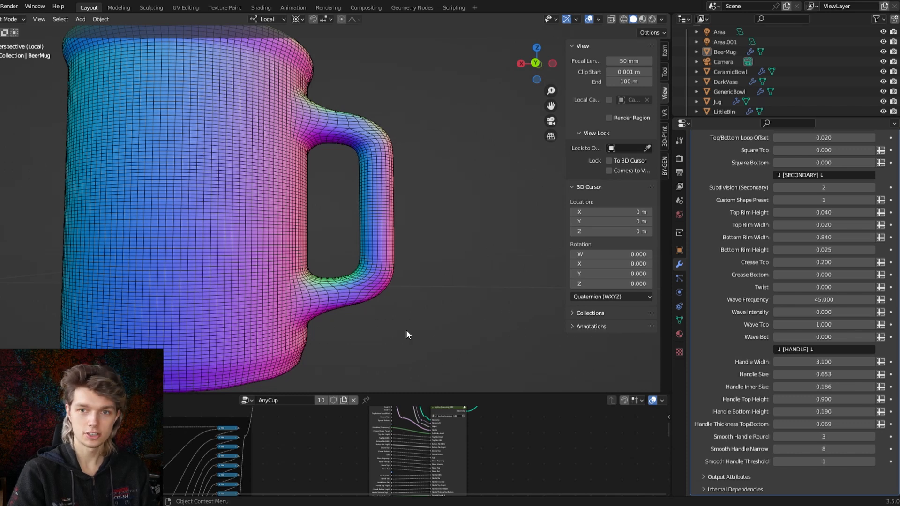
{"action": "mouse_move", "coordinate": [238, 163]}
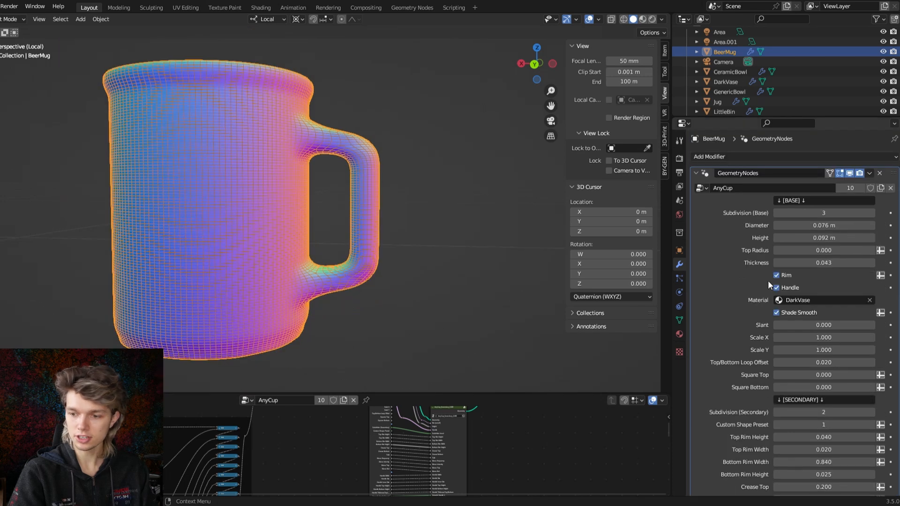
Switch off the mug's handle, leaving a plain rimmed cup, and enlarge the node editor.
{"action": "left_click", "coordinate": [776, 287]}
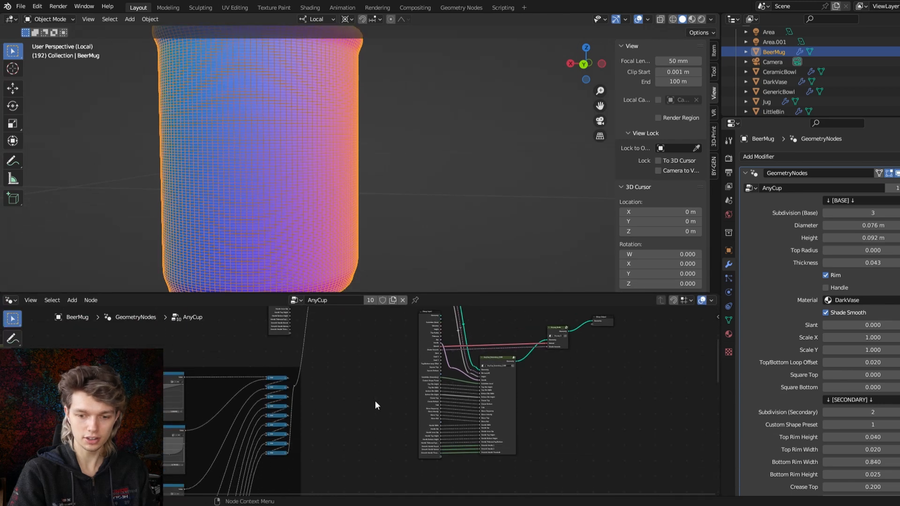
{"action": "left_click", "coordinate": [10, 299]}
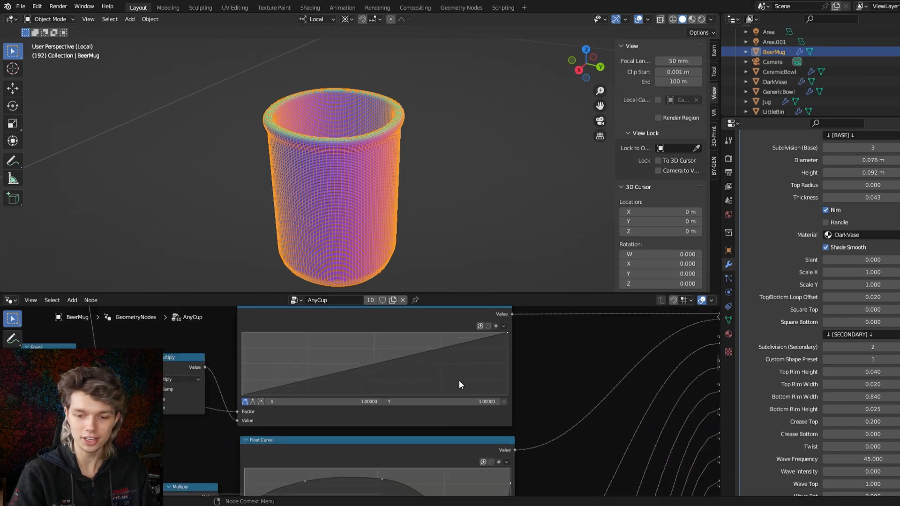
Select the second custom shape Float Curve node to reshape the cup with preset 2.
{"action": "scroll", "scroll_direction": "down", "scroll_amount": 3}
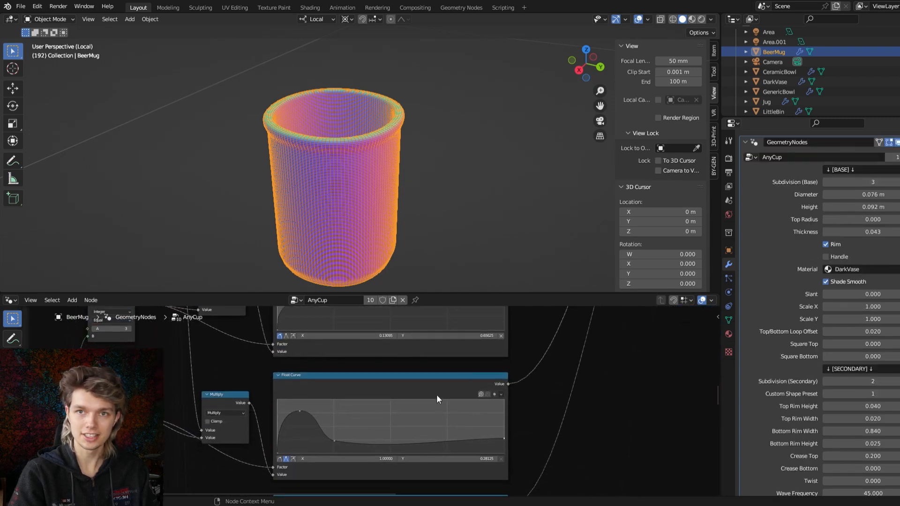
{"action": "mouse_move", "coordinate": [595, 398]}
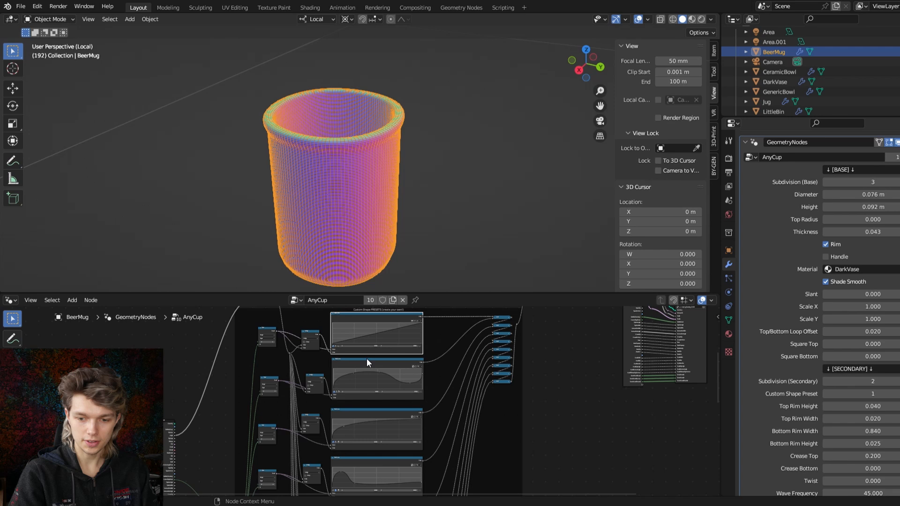
{"action": "left_click", "coordinate": [376, 379]}
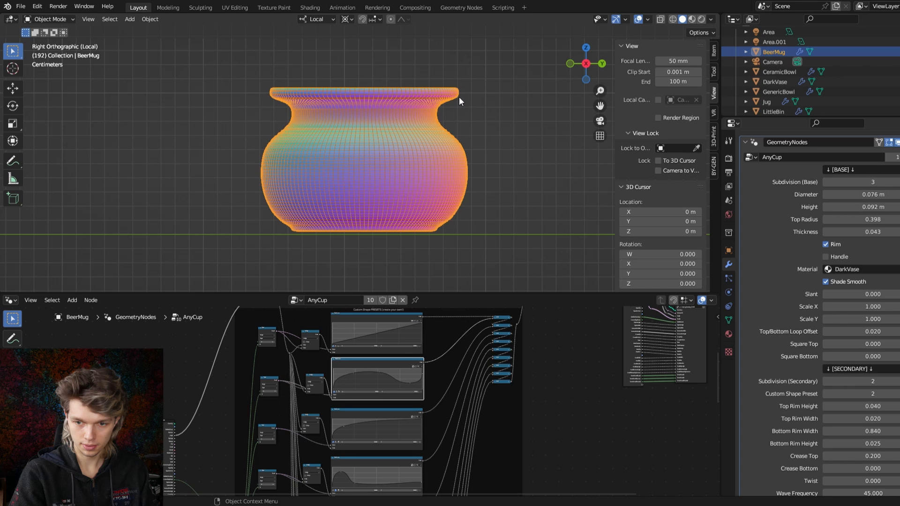
{"action": "mouse_move", "coordinate": [432, 384]}
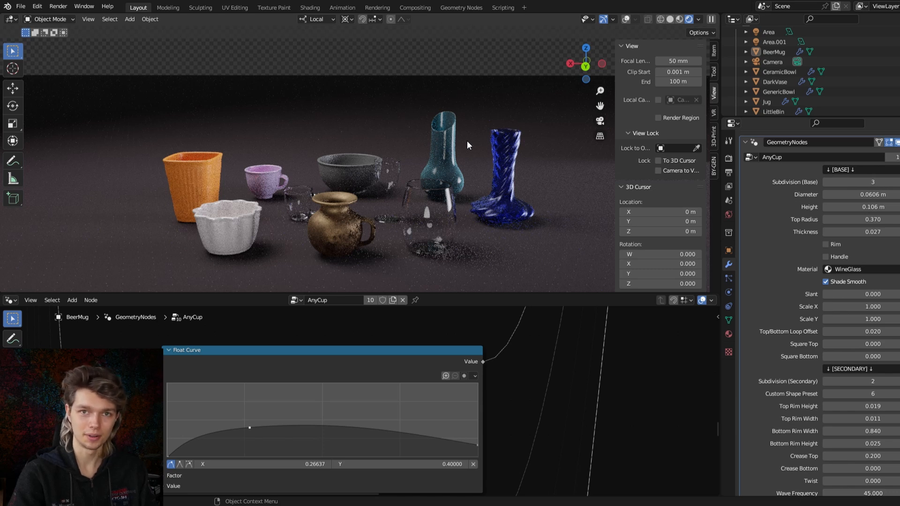
{"action": "mouse_move", "coordinate": [408, 152]}
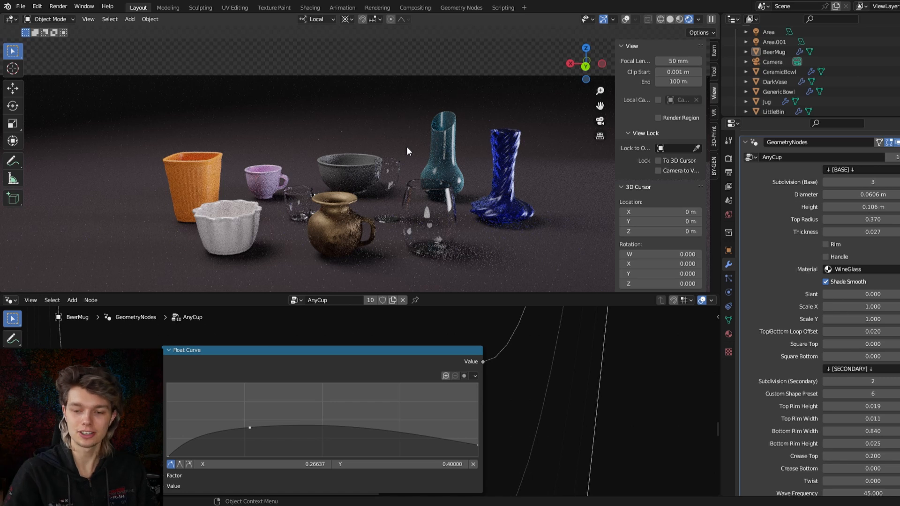
{"action": "mouse_move", "coordinate": [401, 152]}
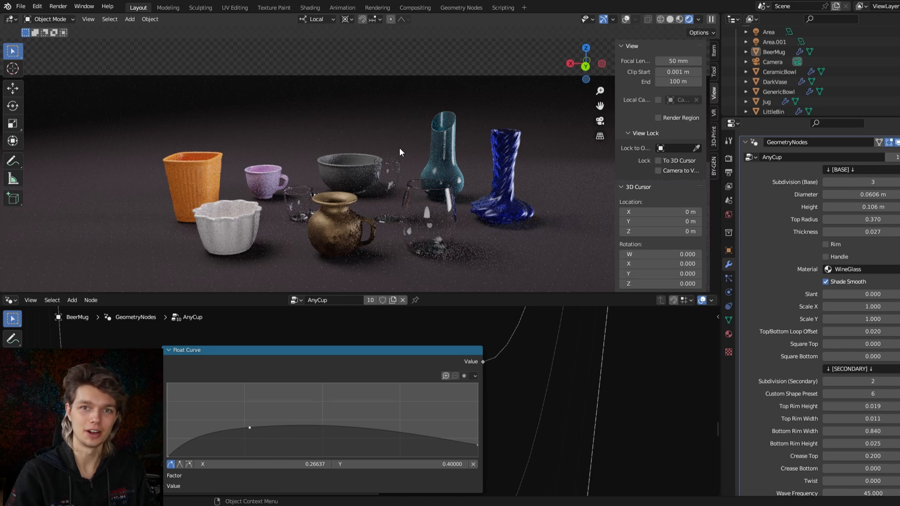
{"action": "mouse_move", "coordinate": [432, 149]}
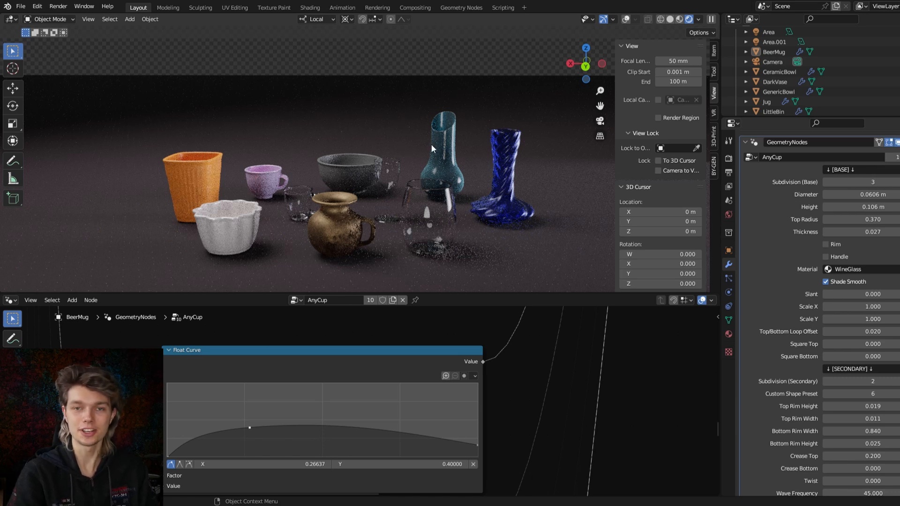
{"action": "mouse_move", "coordinate": [420, 152]}
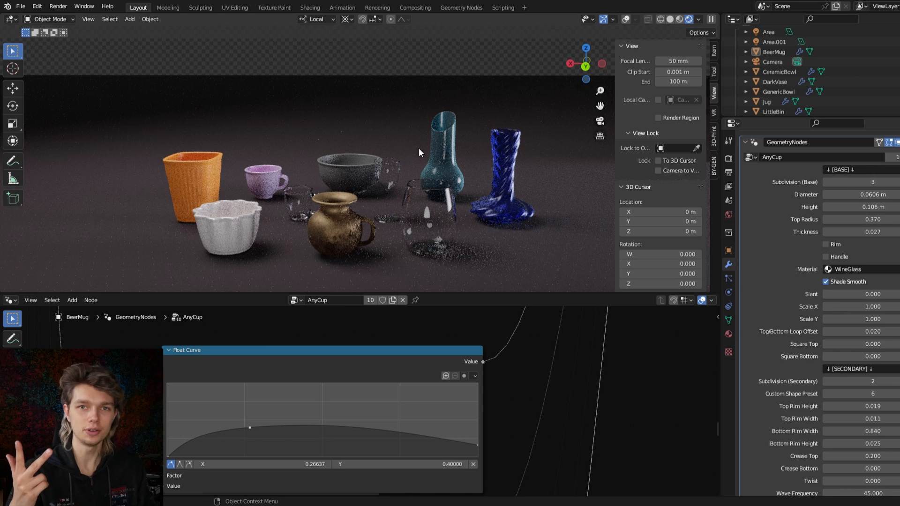
{"action": "mouse_move", "coordinate": [399, 152]}
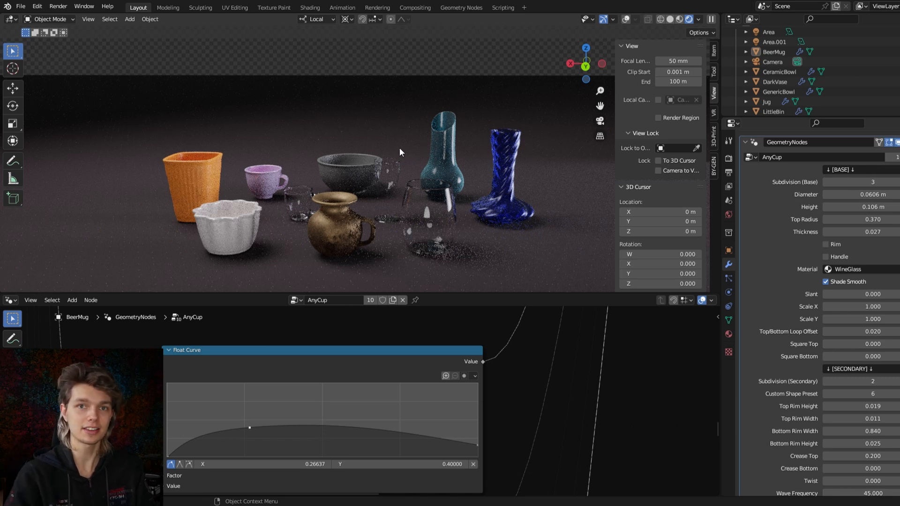